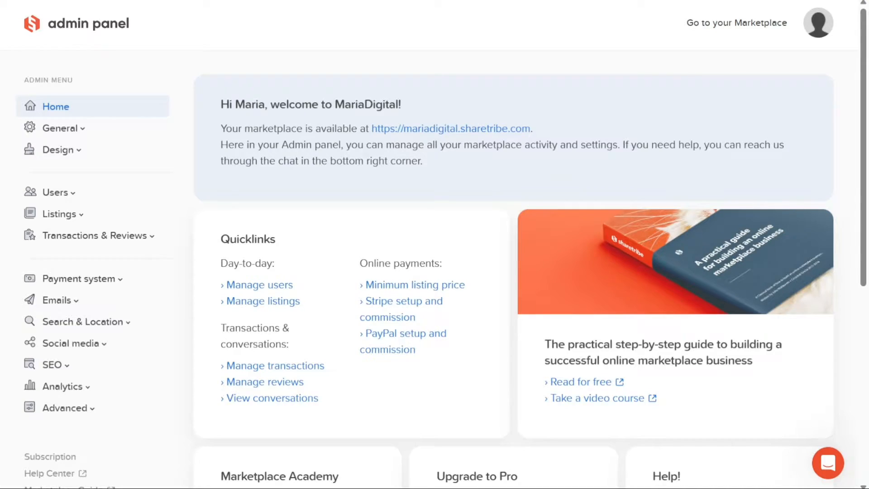
{"action": "mouse_move", "coordinate": [405, 223]}
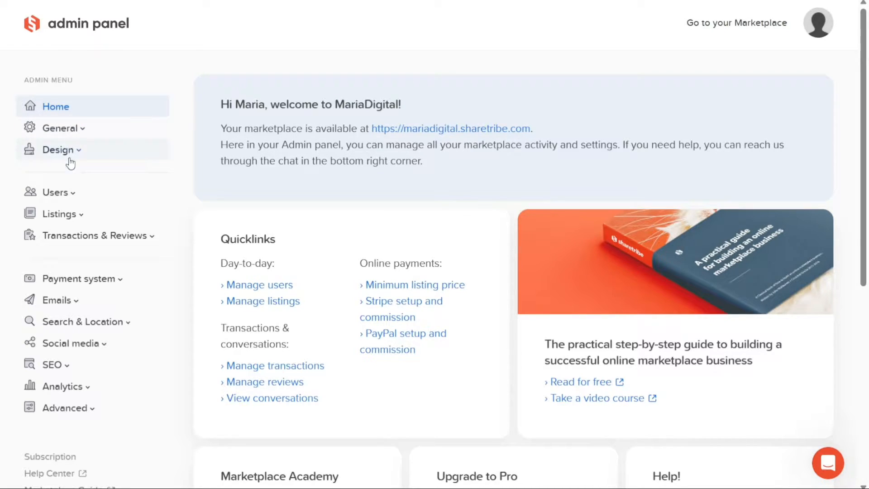
{"action": "mouse_move", "coordinate": [65, 408]}
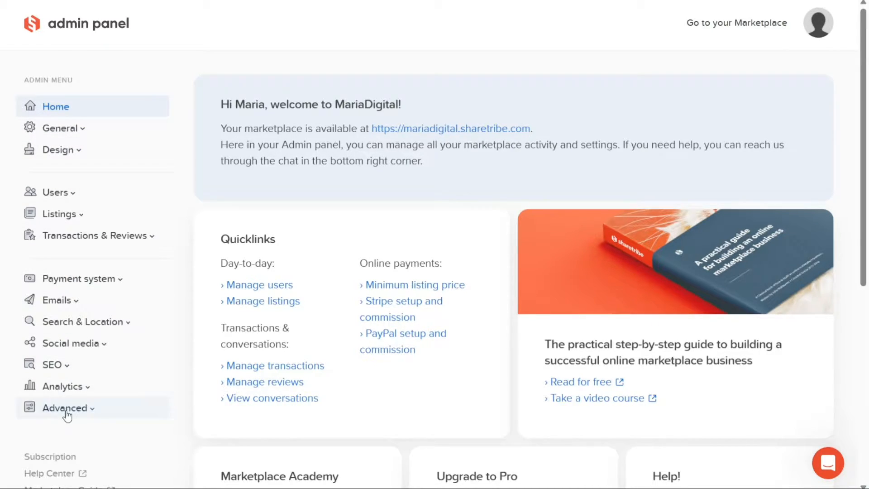
{"action": "mouse_move", "coordinate": [60, 213]}
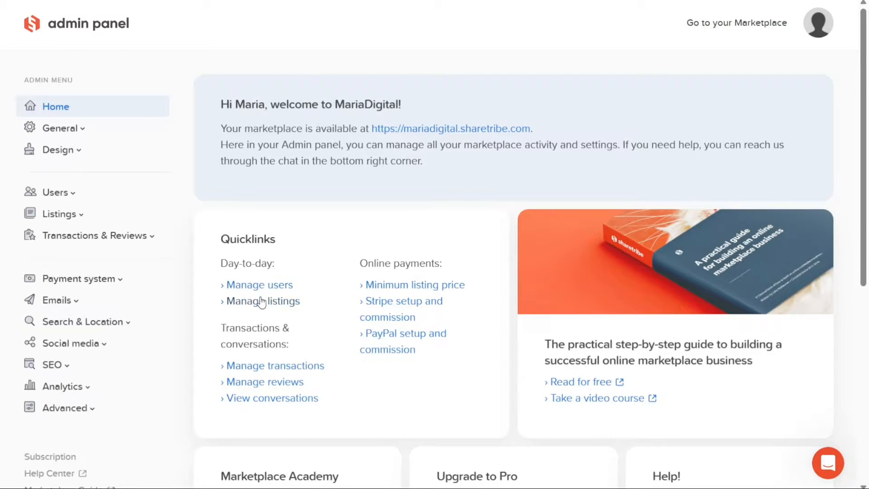
{"action": "mouse_move", "coordinate": [270, 402]}
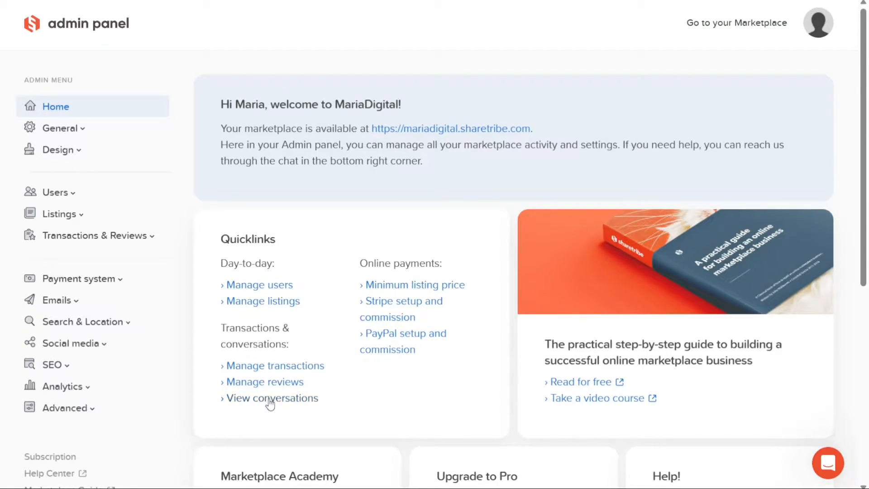
{"action": "mouse_move", "coordinate": [248, 191]}
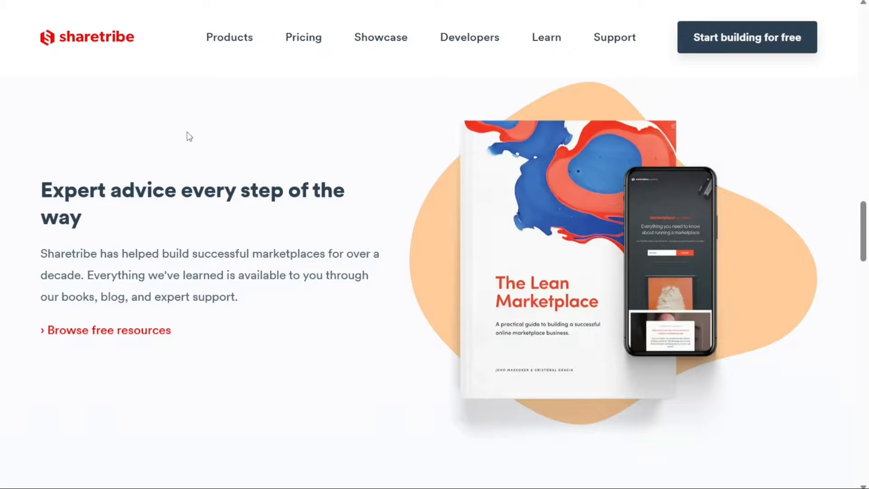
{"action": "mouse_move", "coordinate": [747, 37]}
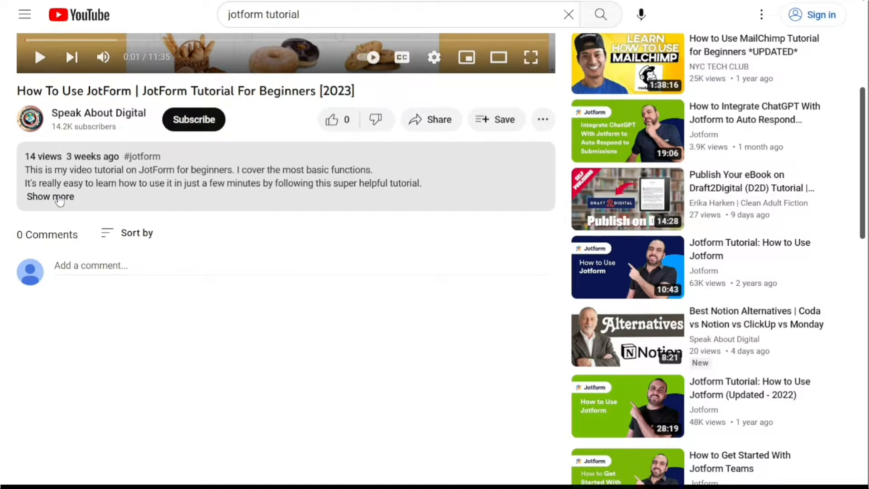
Switch from the admin panel to the public Sharetribe site's expert-advice section.
{"action": "left_click", "coordinate": [50, 197]}
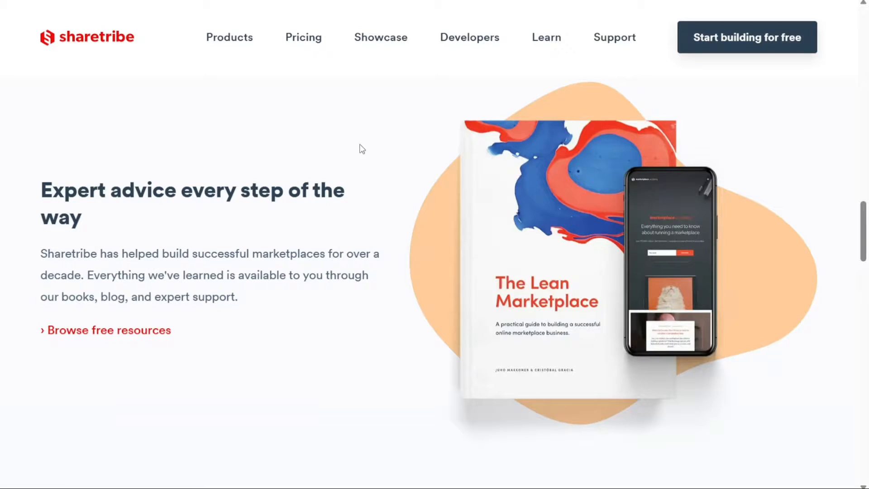
{"action": "mouse_move", "coordinate": [768, 65]}
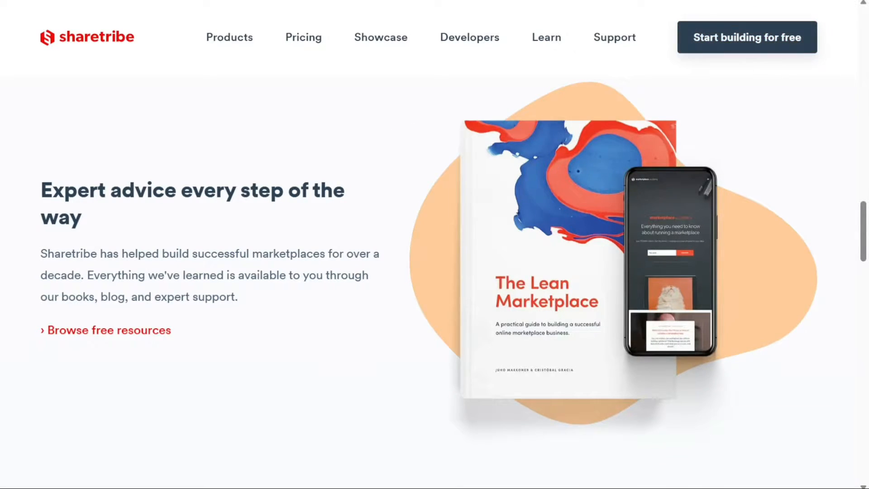
Start building for free to reach the Go-or-Flex plan chooser (Go $79/mo, Flex $299/mo).
{"action": "left_click", "coordinate": [746, 37]}
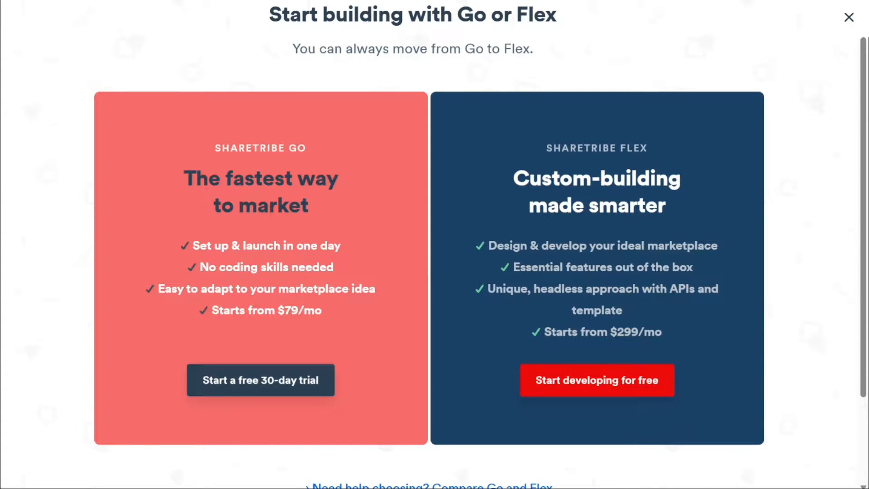
{"action": "mouse_move", "coordinate": [554, 25]}
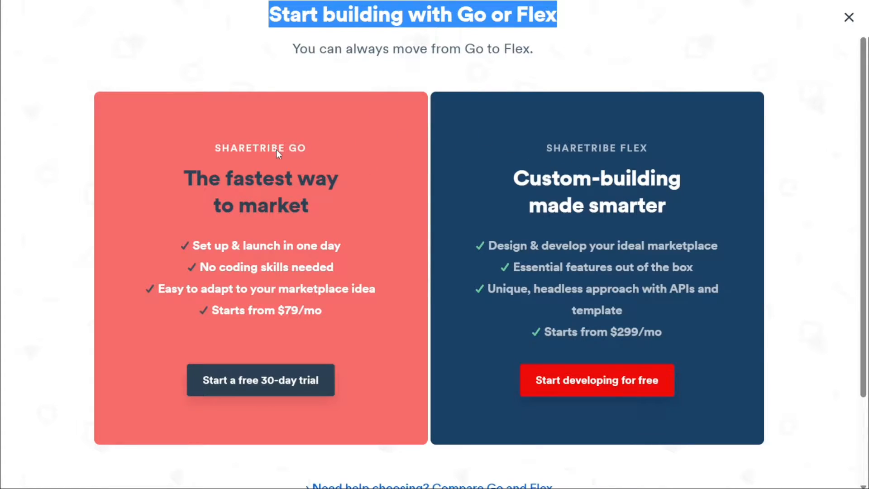
{"action": "mouse_move", "coordinate": [297, 316]}
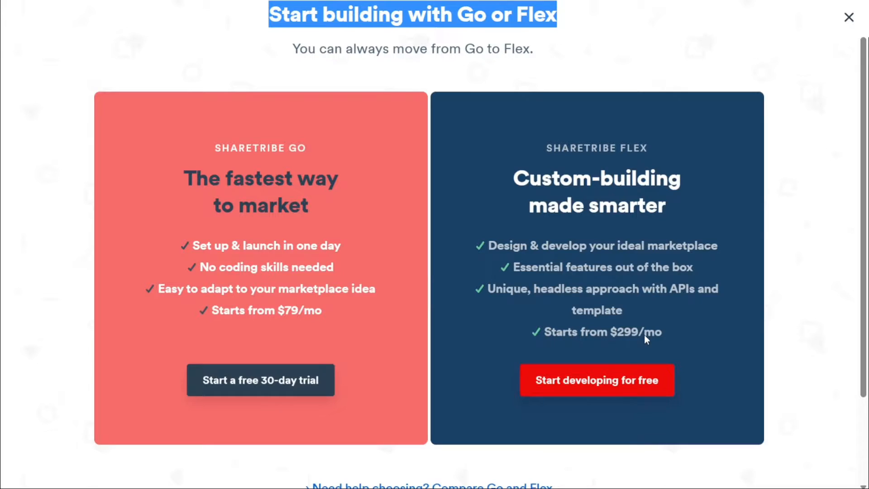
{"action": "mouse_move", "coordinate": [598, 351]}
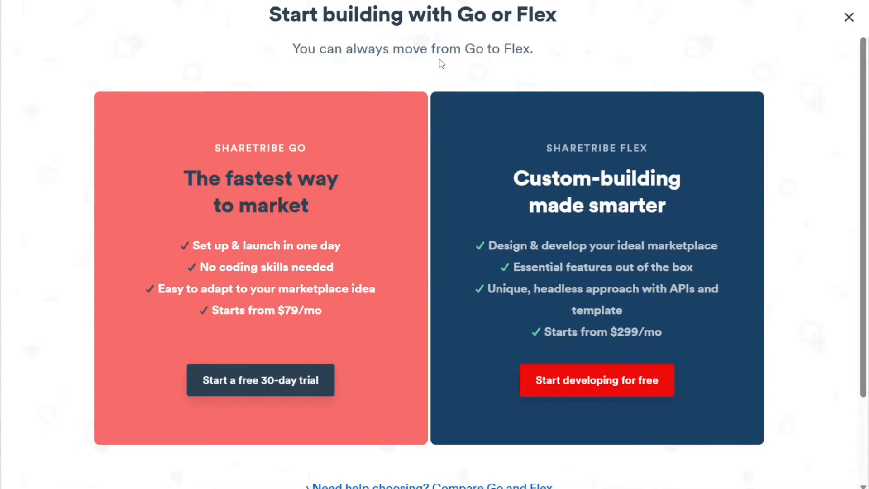
{"action": "mouse_move", "coordinate": [299, 152]}
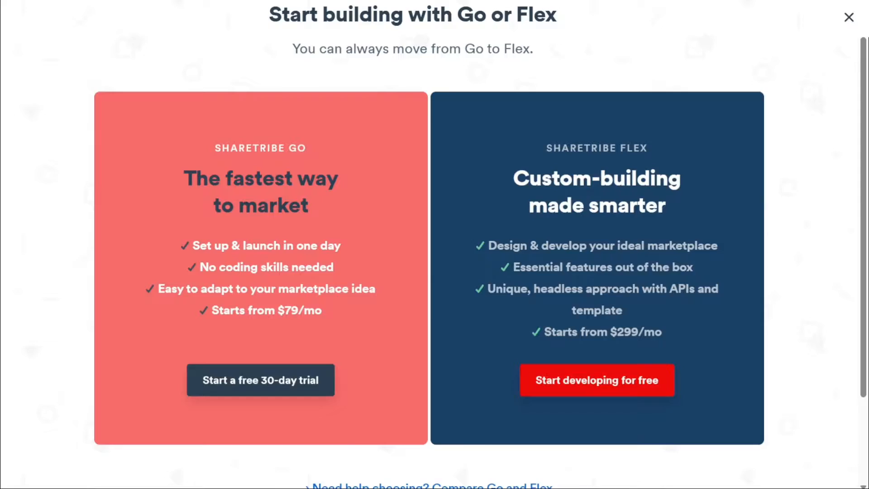
Begin the Go 30-day free trial and set marketplace type to selling tickets to events or classes.
{"action": "left_click", "coordinate": [260, 381]}
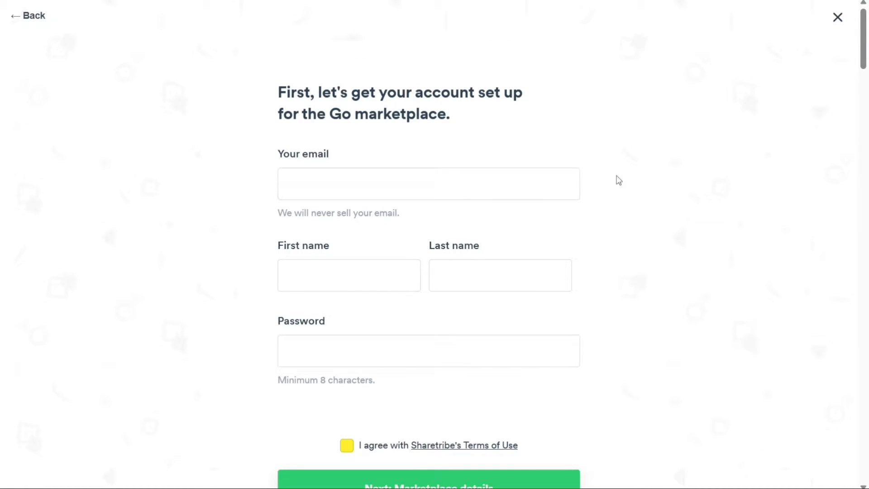
{"action": "mouse_move", "coordinate": [646, 182]}
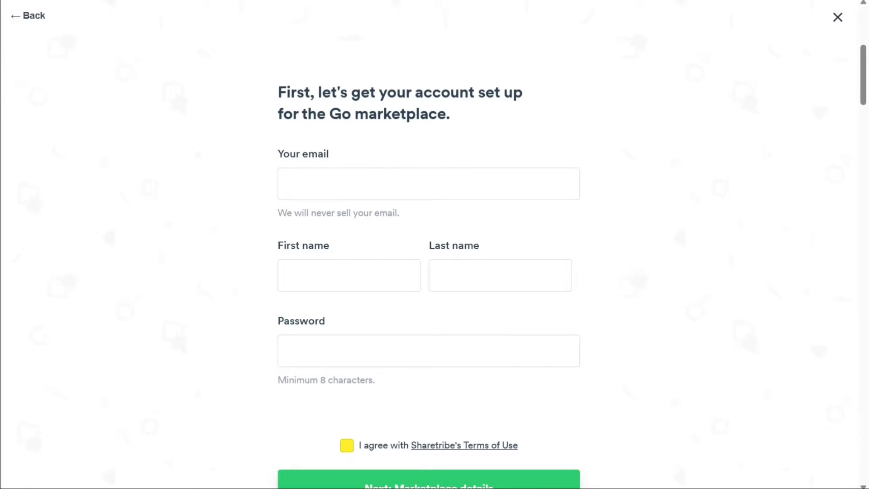
{"action": "left_click", "coordinate": [428, 483]}
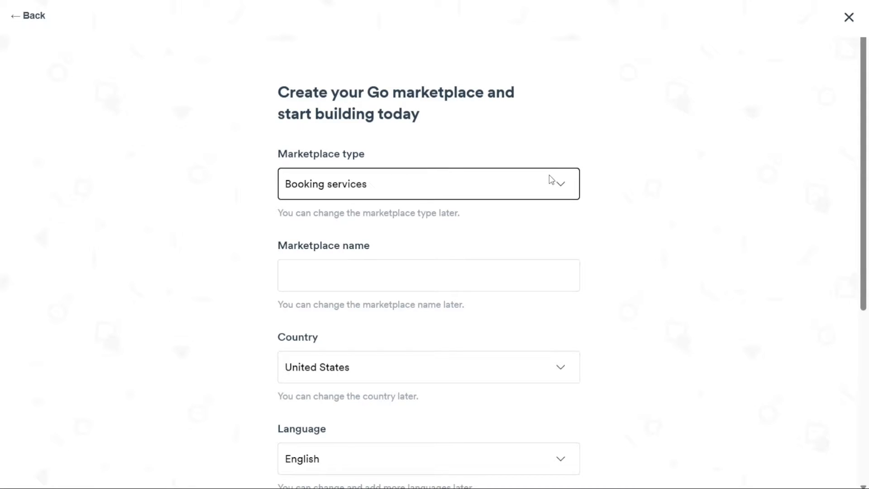
{"action": "mouse_move", "coordinate": [492, 238]}
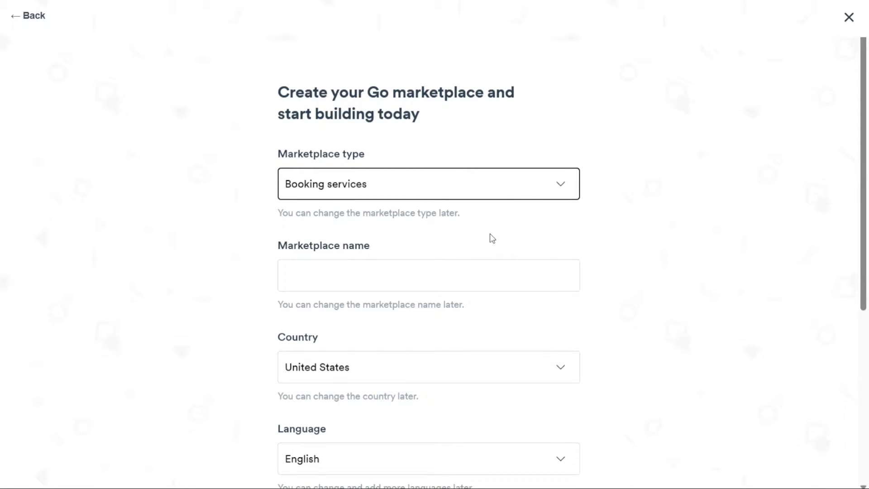
{"action": "left_click", "coordinate": [428, 184]}
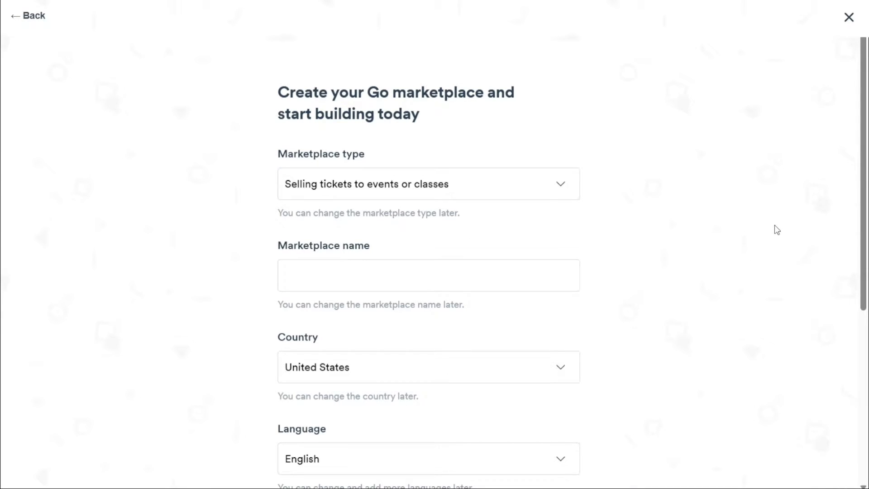
{"action": "scroll", "scroll_direction": "down", "scroll_amount": 3}
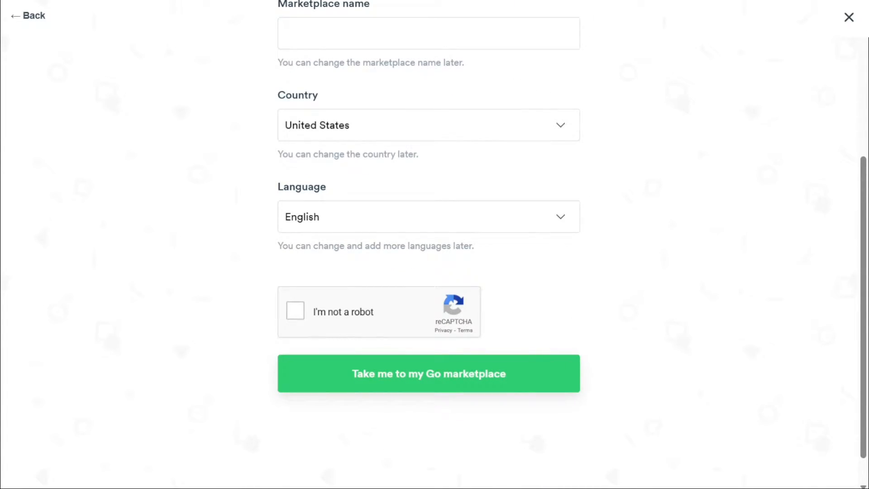
Create the Go marketplace and land on the MariaDigital admin panel home.
{"action": "left_click", "coordinate": [429, 373]}
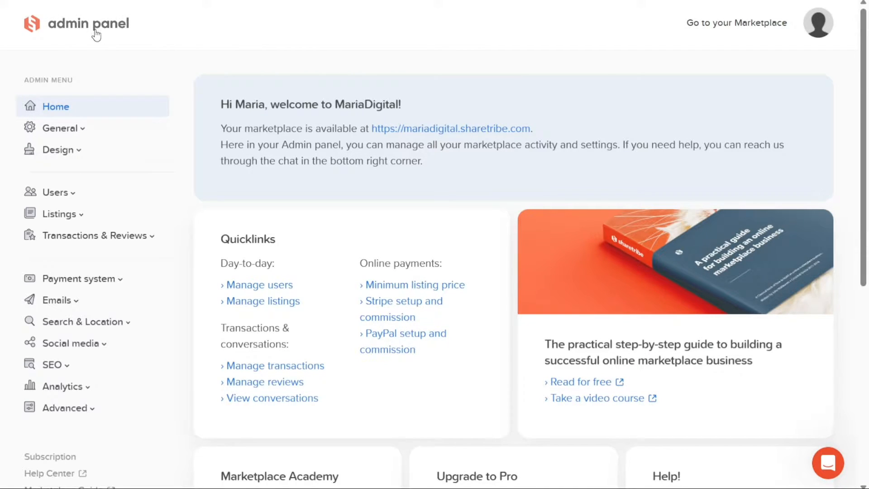
{"action": "mouse_move", "coordinate": [328, 53]}
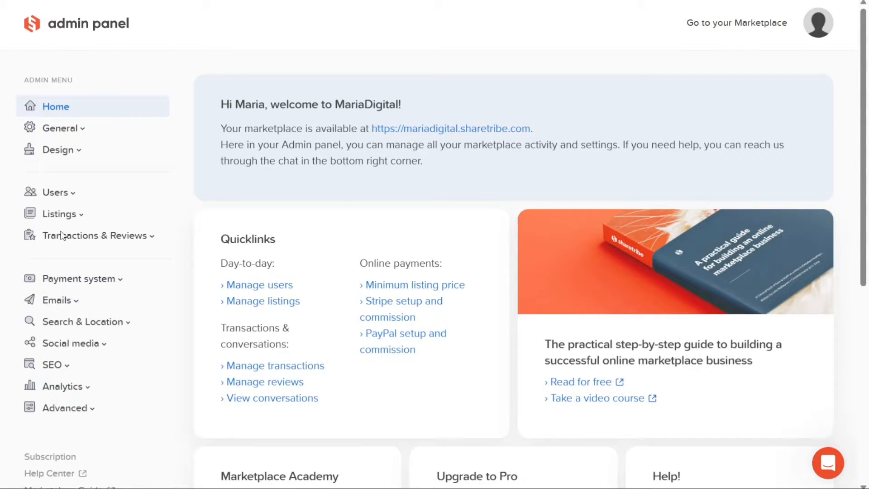
{"action": "mouse_move", "coordinate": [154, 67]}
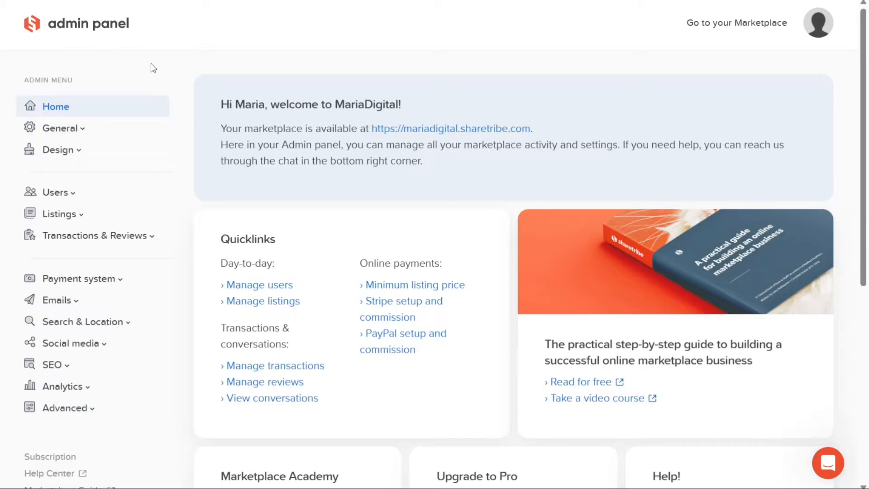
{"action": "mouse_move", "coordinate": [435, 337]}
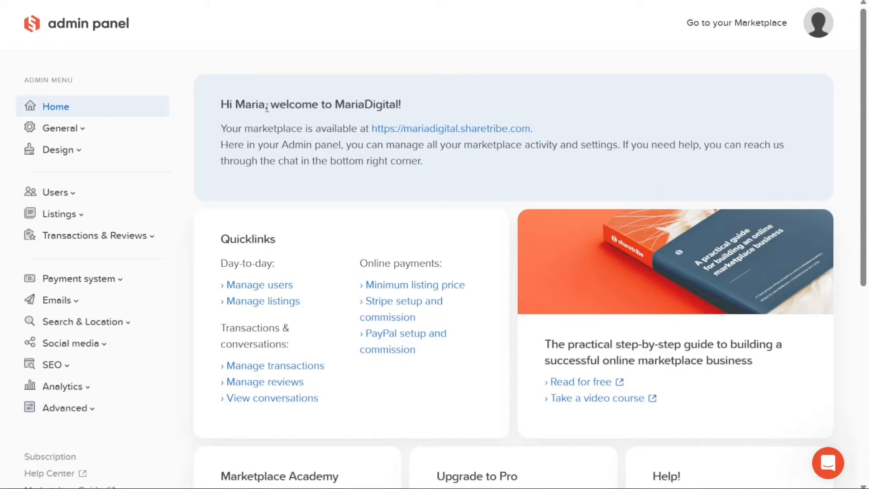
{"action": "mouse_move", "coordinate": [436, 231]}
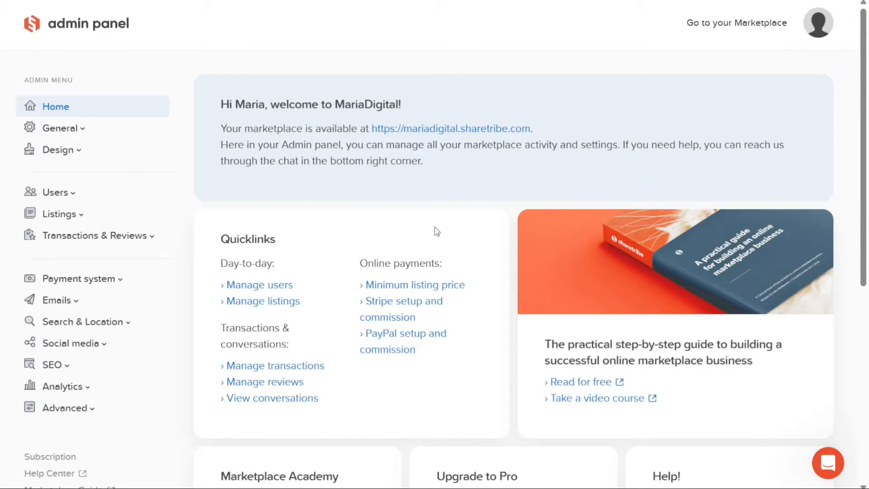
{"action": "mouse_move", "coordinate": [853, 150]}
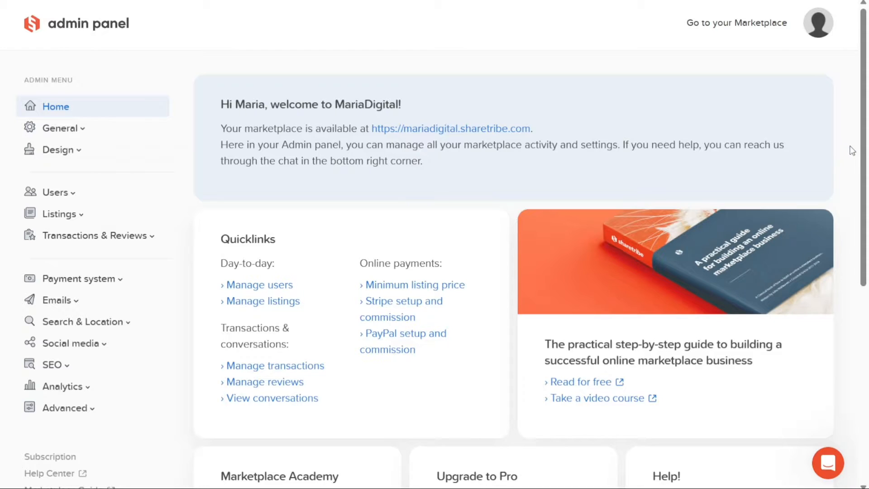
{"action": "scroll", "scroll_direction": "down", "scroll_amount": 3}
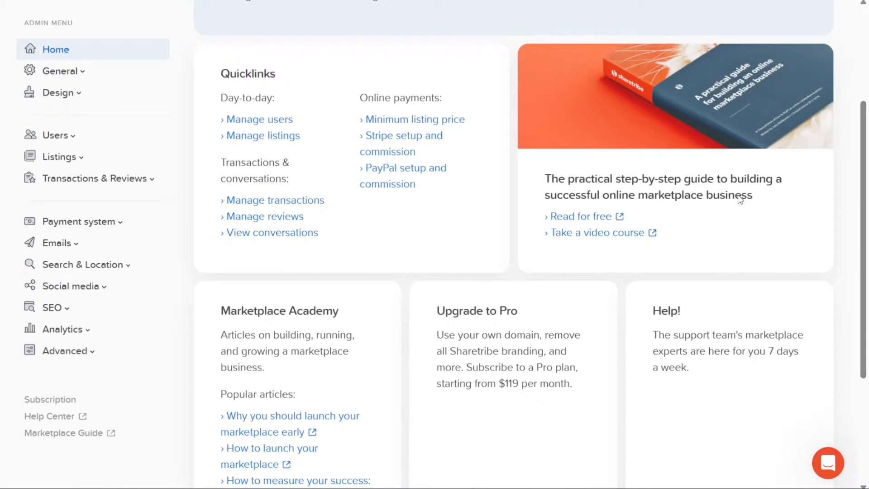
Show the General Essentials settings with the MariaDigital name and empty slogan.
{"action": "left_click", "coordinate": [60, 70]}
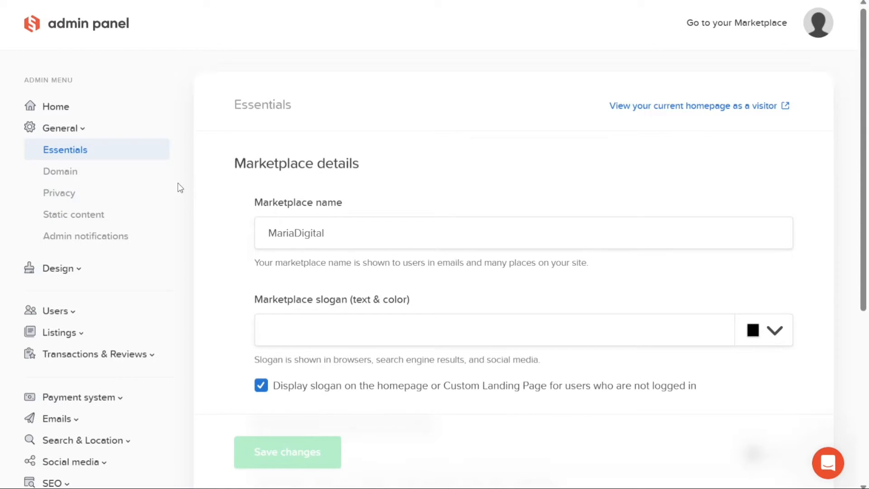
{"action": "mouse_move", "coordinate": [194, 203]}
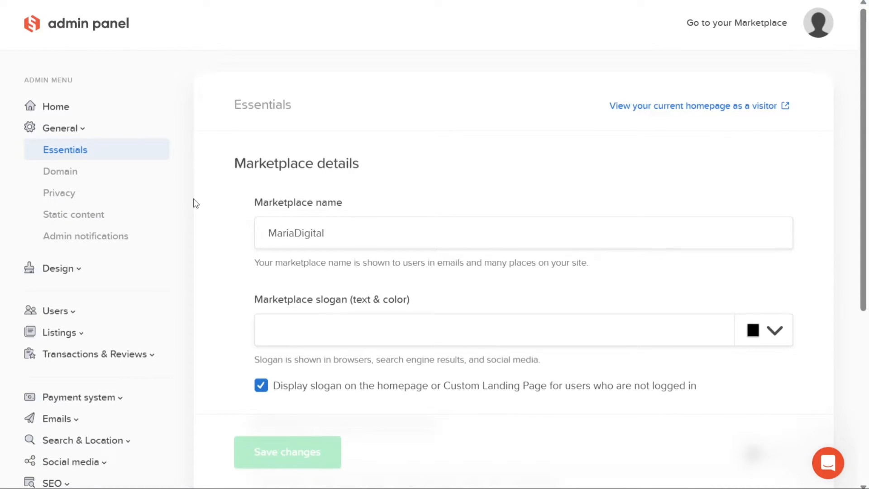
{"action": "mouse_move", "coordinate": [58, 268]}
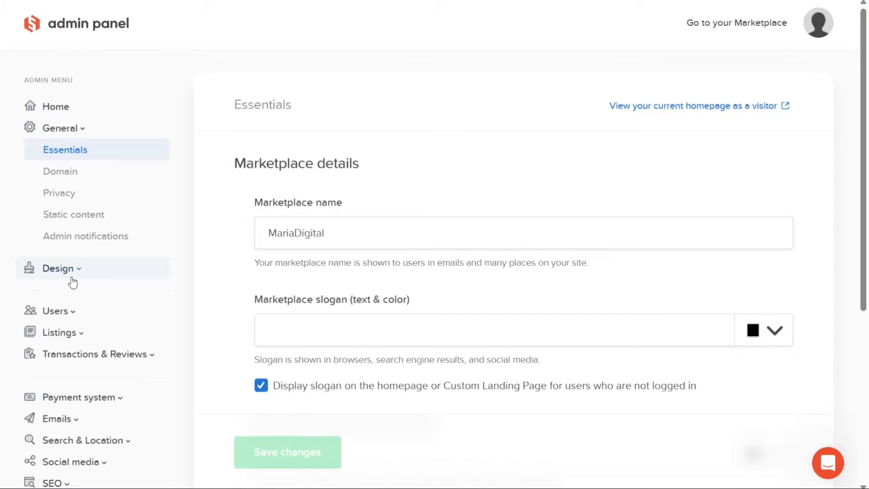
Review Design's logo/colour and Arrangement settings (grid listings, 'John D' names), then fold Design away.
{"action": "left_click", "coordinate": [58, 268]}
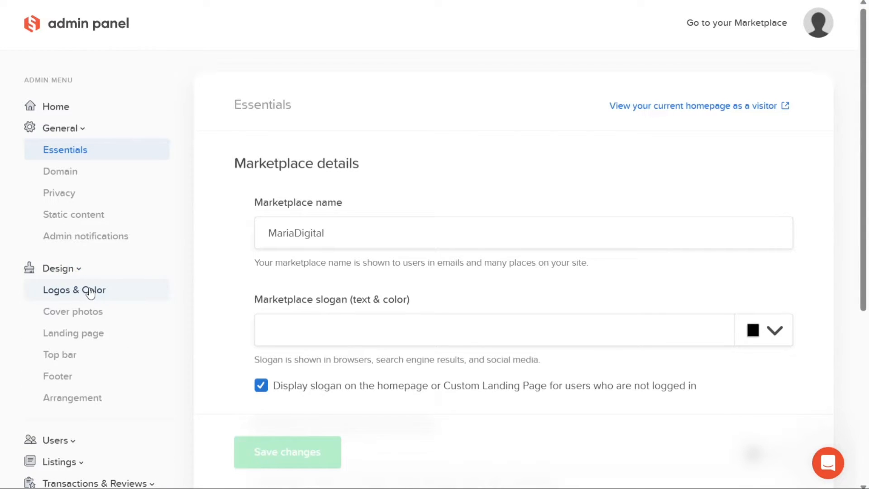
{"action": "left_click", "coordinate": [73, 290]}
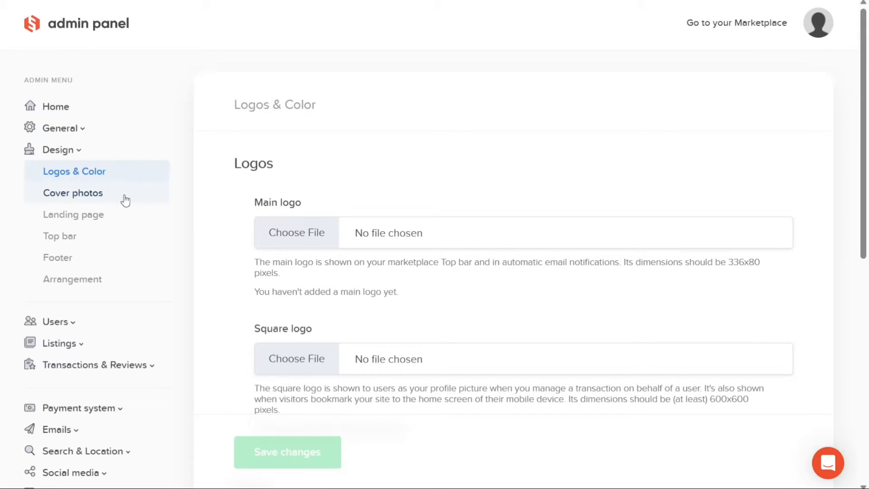
{"action": "mouse_move", "coordinate": [105, 239]}
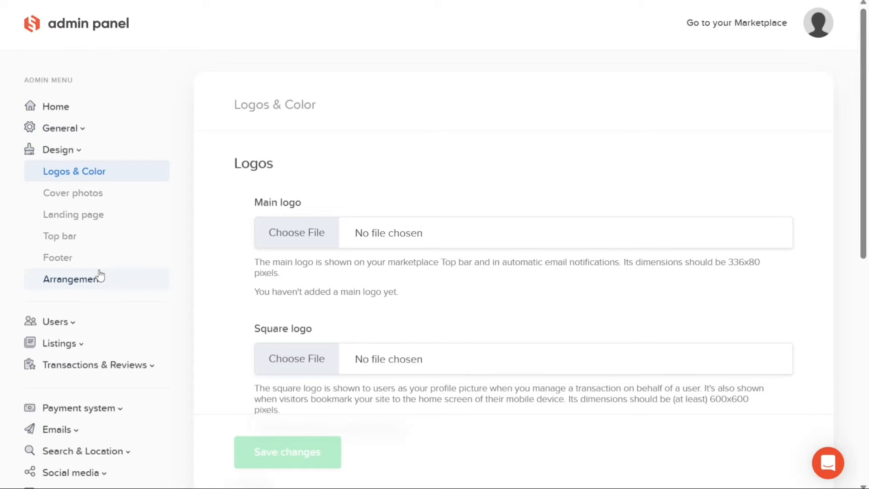
{"action": "left_click", "coordinate": [72, 278]}
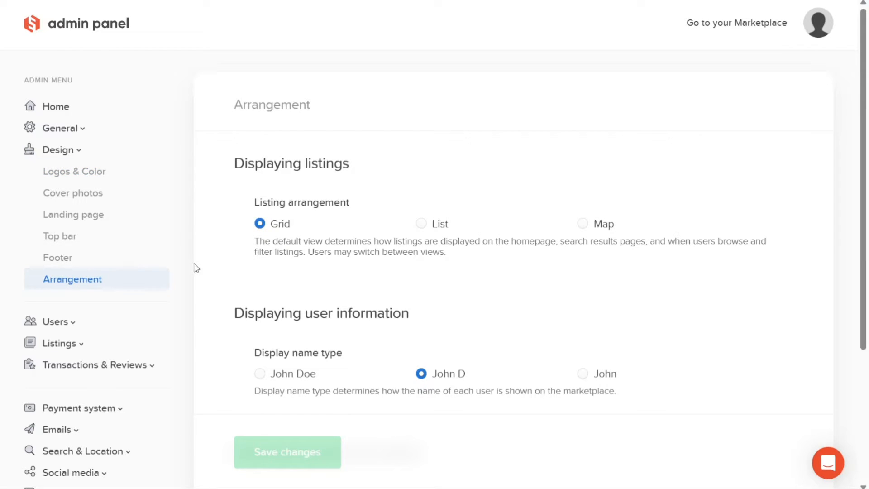
{"action": "mouse_move", "coordinate": [198, 270]}
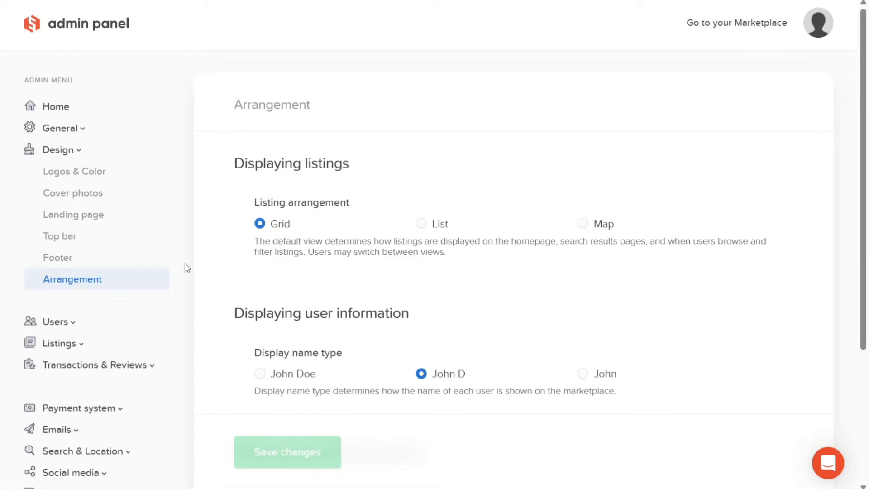
{"action": "scroll", "scroll_direction": "down", "scroll_amount": 3}
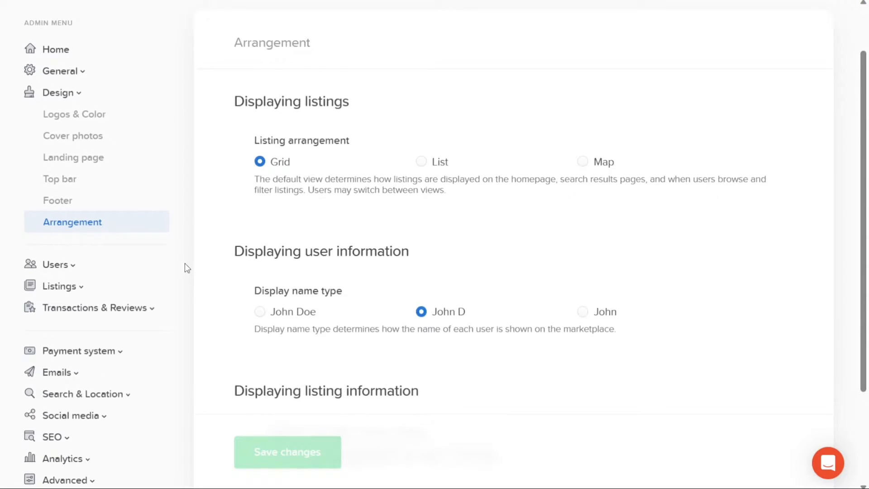
{"action": "scroll", "scroll_direction": "down", "scroll_amount": 3}
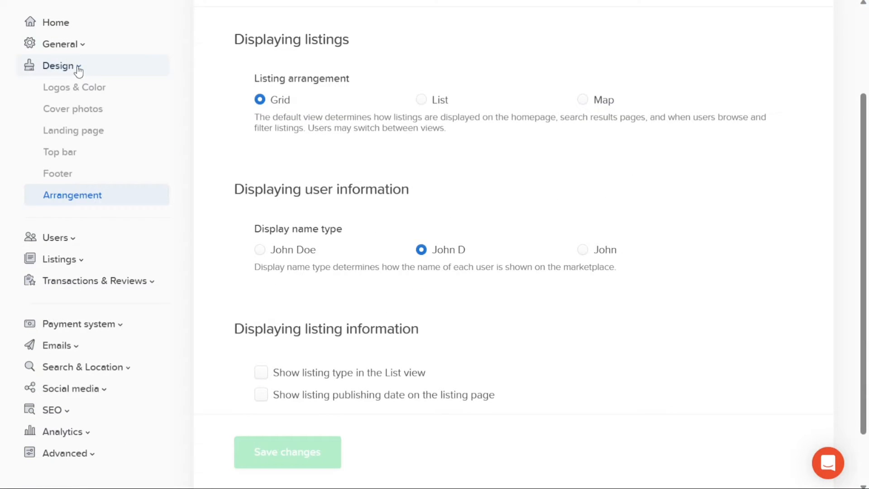
{"action": "left_click", "coordinate": [58, 65]}
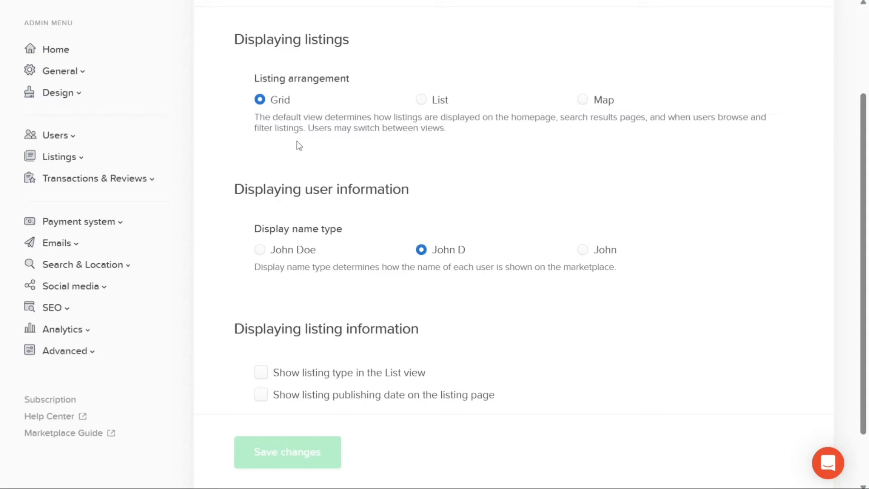
Show the Manage users list with its single unconfirmed admin, then unfold Listings.
{"action": "left_click", "coordinate": [56, 135]}
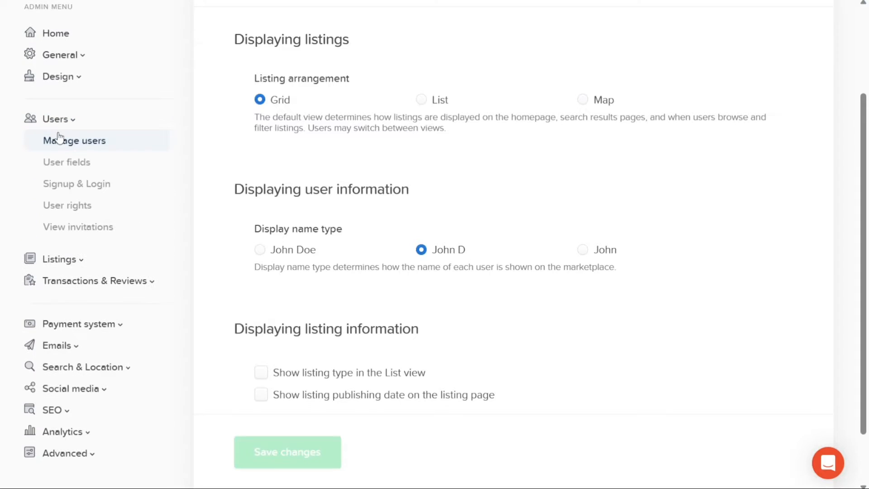
{"action": "mouse_move", "coordinate": [80, 143]}
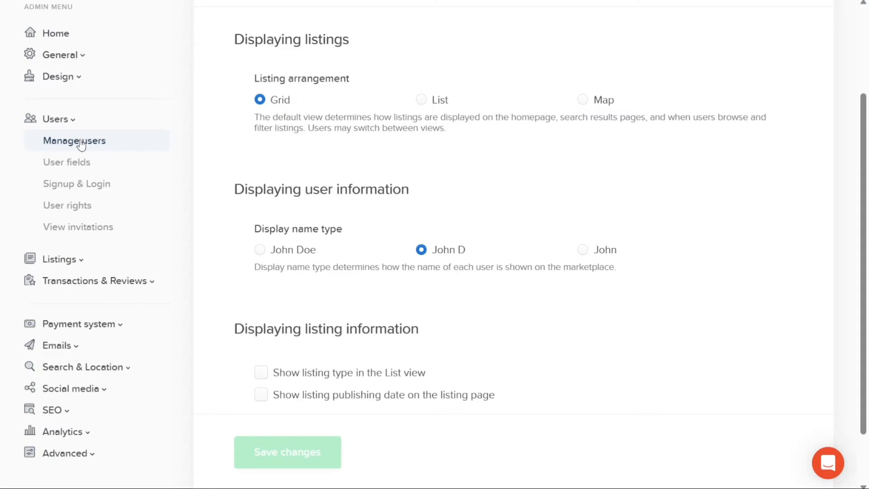
{"action": "left_click", "coordinate": [73, 140]}
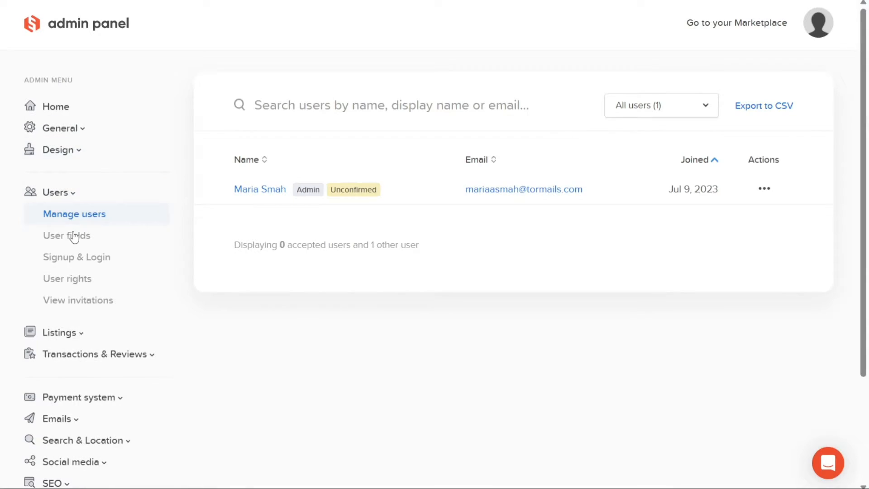
{"action": "mouse_move", "coordinate": [66, 236]}
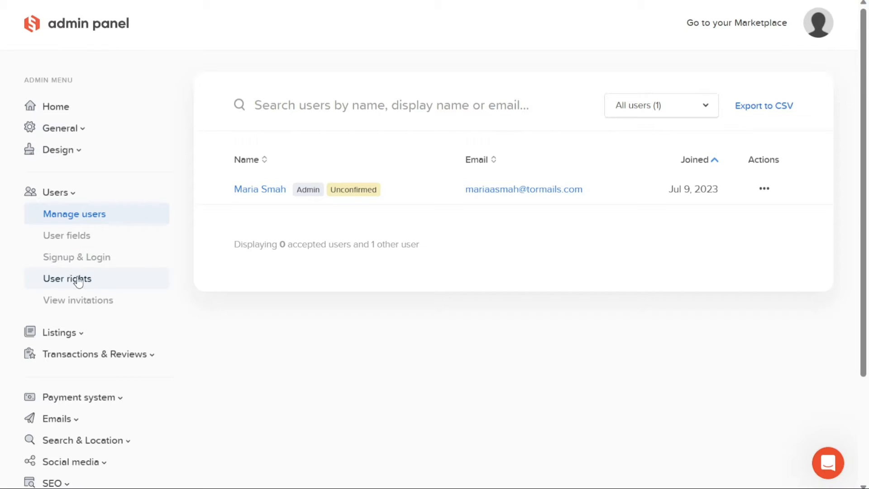
{"action": "mouse_move", "coordinate": [78, 300]}
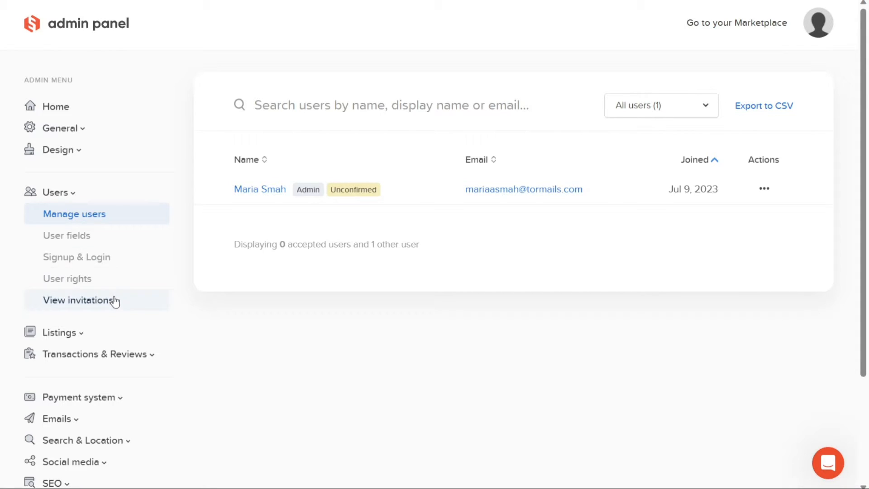
{"action": "mouse_move", "coordinate": [107, 308]}
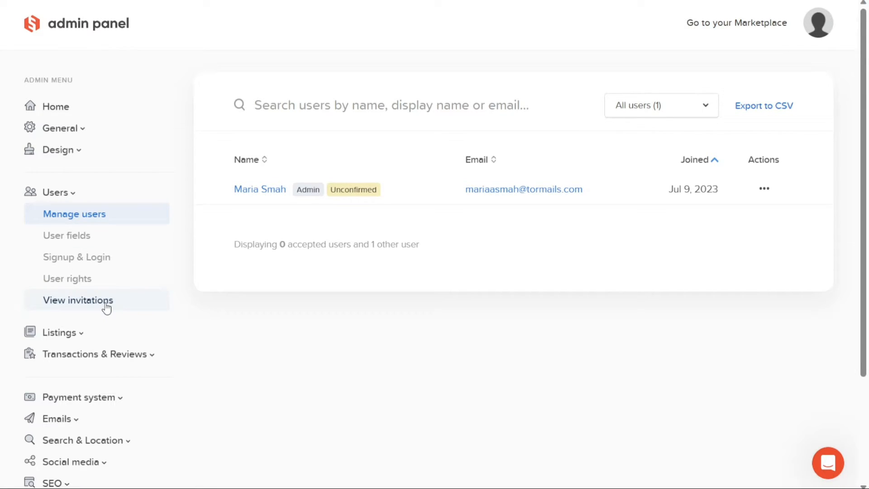
{"action": "left_click", "coordinate": [58, 332]}
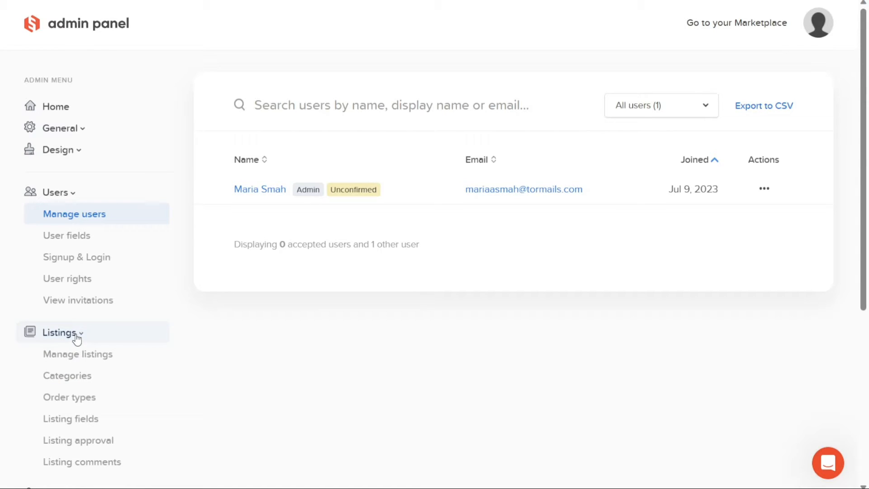
Show the empty Manage listings page, then unfold Transactions & Reviews.
{"action": "left_click", "coordinate": [78, 354]}
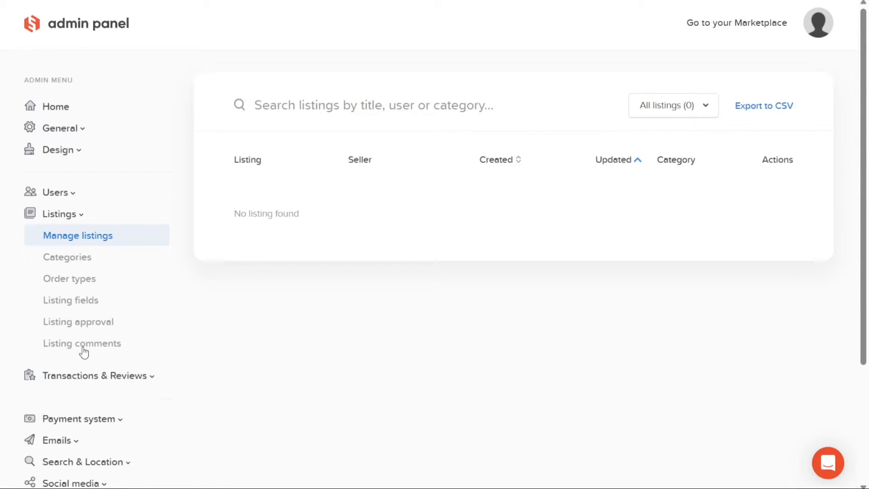
{"action": "mouse_move", "coordinate": [134, 237]}
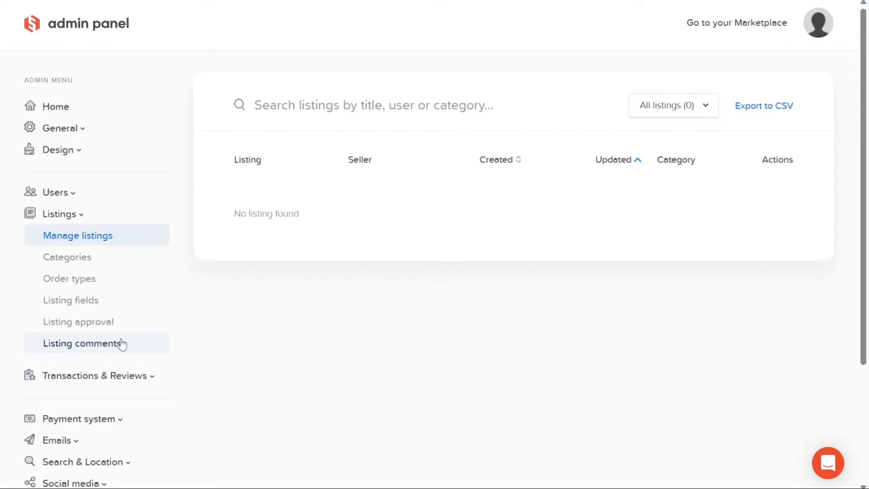
{"action": "mouse_move", "coordinate": [194, 318]}
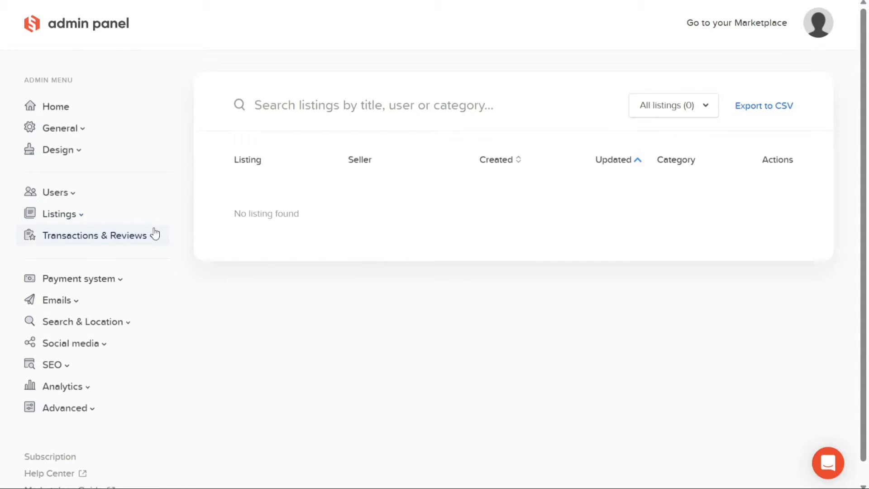
{"action": "left_click", "coordinate": [96, 235]}
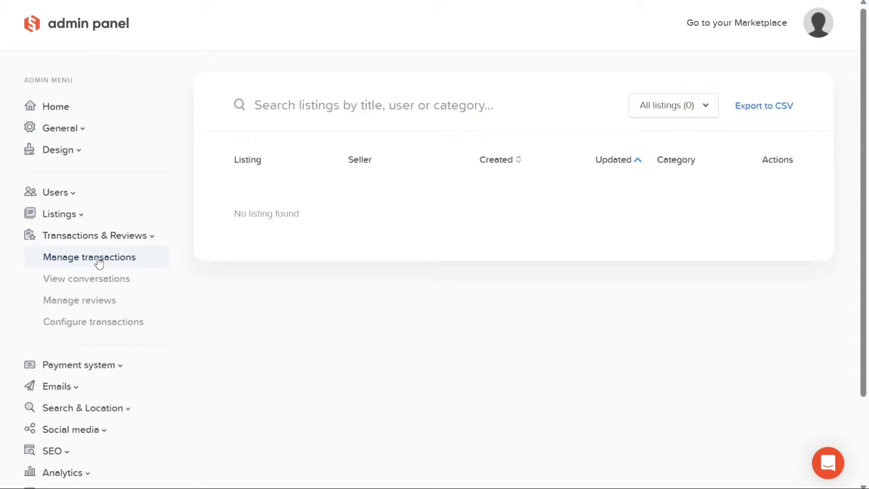
Show the empty Manage transactions page and fold Transactions & Reviews away.
{"action": "left_click", "coordinate": [89, 257]}
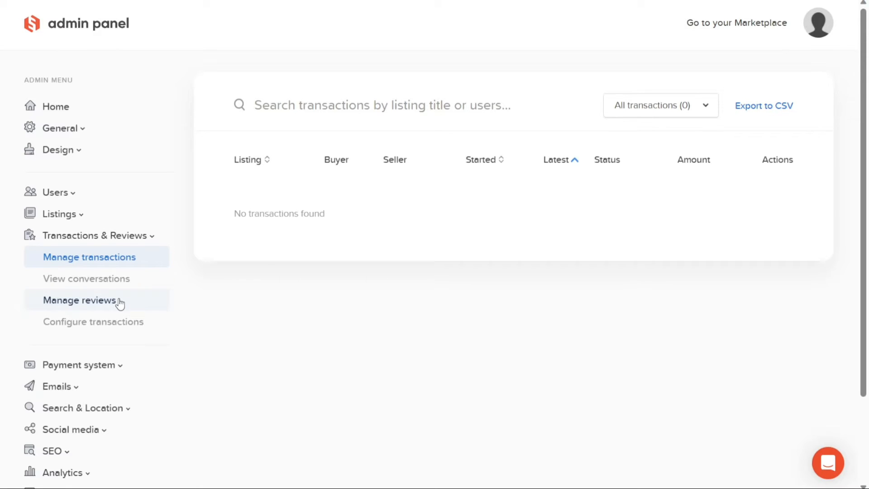
{"action": "mouse_move", "coordinate": [183, 289]}
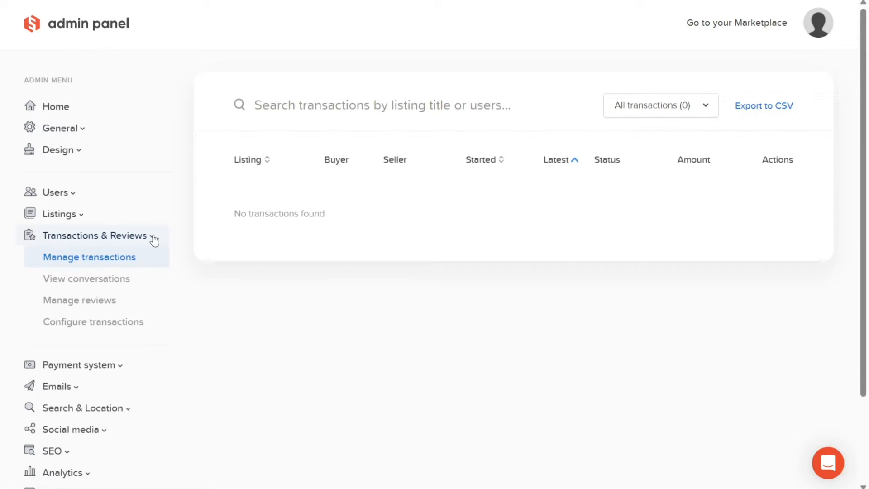
{"action": "left_click", "coordinate": [94, 236]}
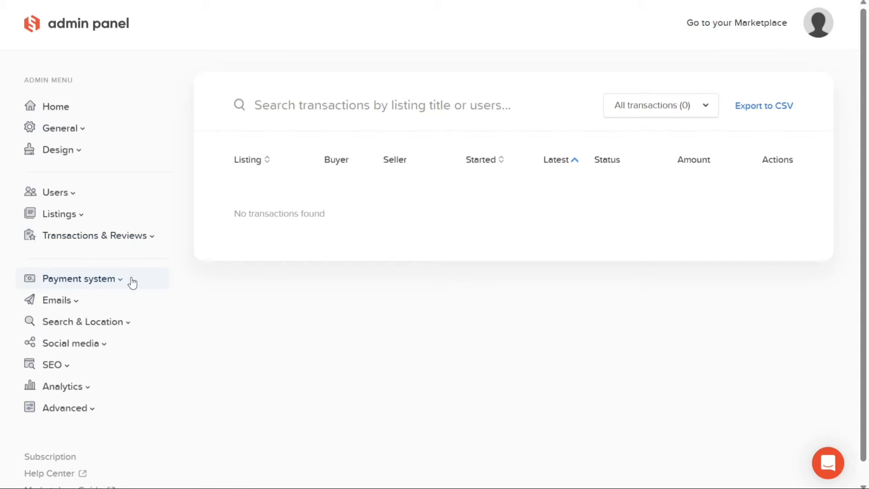
Review PayPal commission settings and the 1.0 USD minimum listing price, then unfold Emails.
{"action": "left_click", "coordinate": [82, 278]}
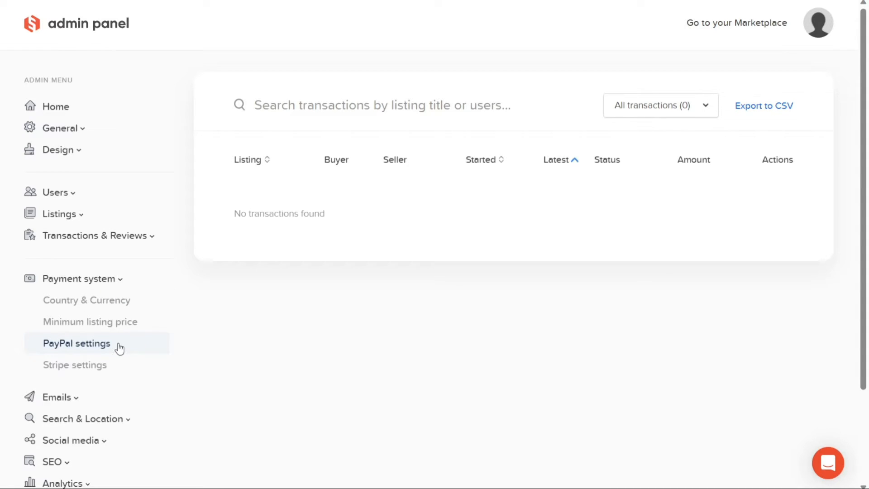
{"action": "left_click", "coordinate": [76, 343]}
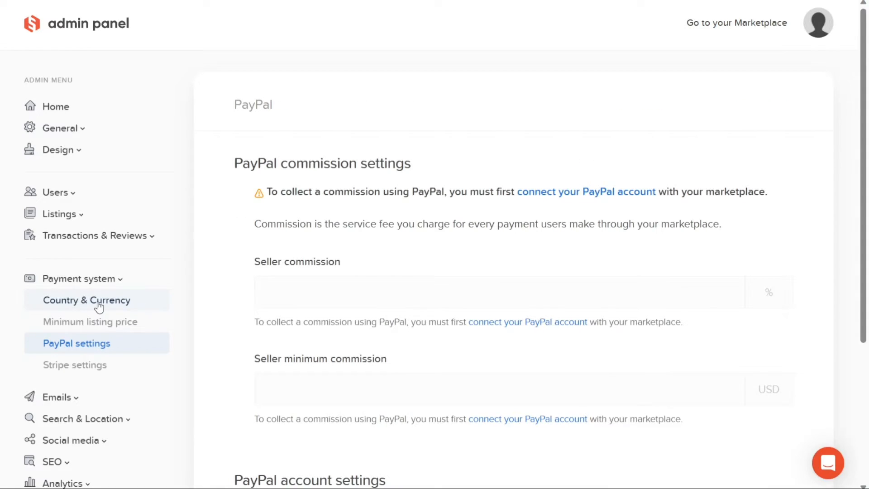
{"action": "mouse_move", "coordinate": [130, 308]}
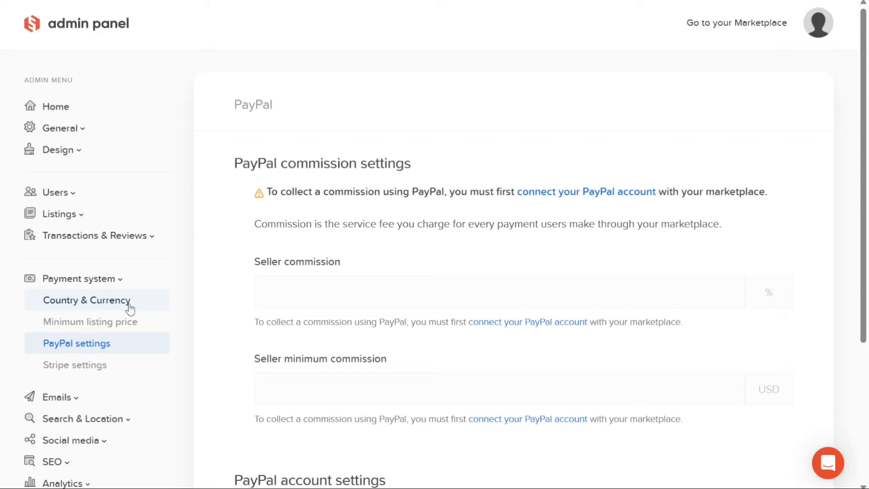
{"action": "mouse_move", "coordinate": [102, 329]}
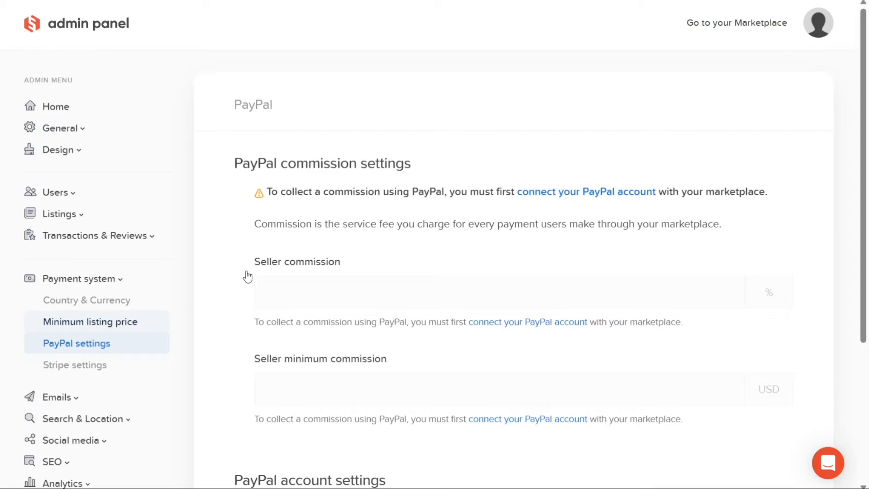
{"action": "left_click", "coordinate": [89, 321]}
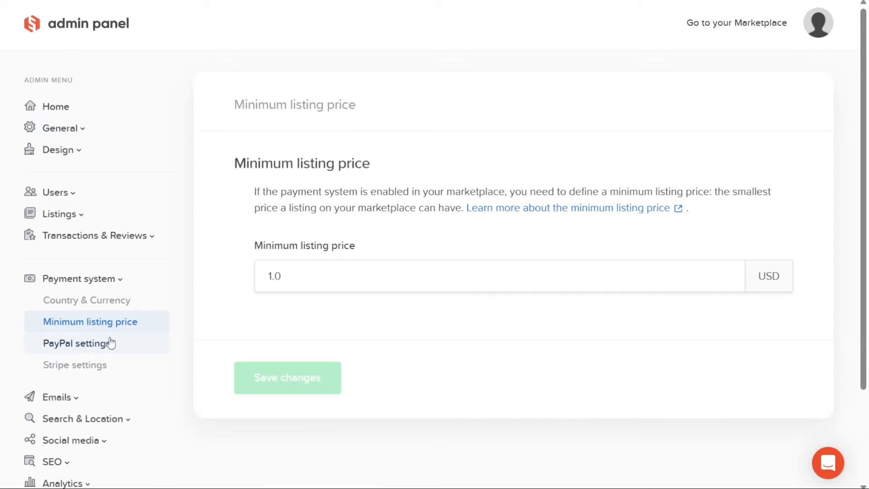
{"action": "left_click", "coordinate": [76, 342]}
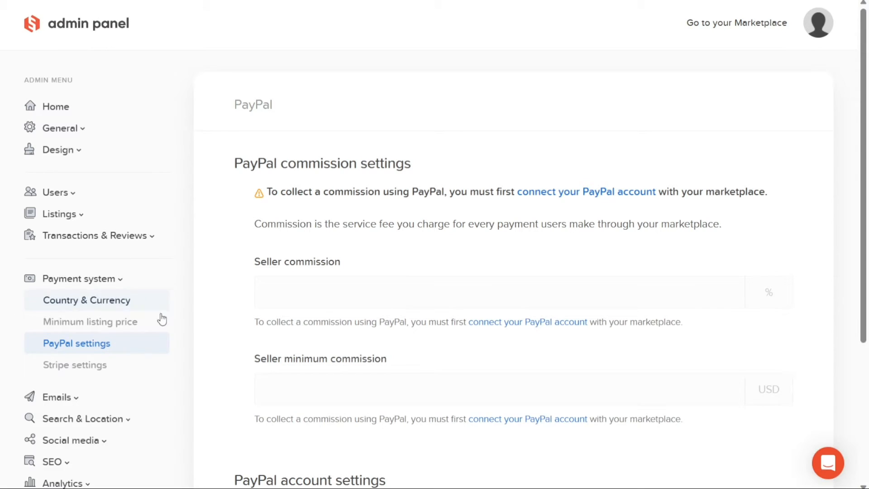
{"action": "mouse_move", "coordinate": [192, 356]}
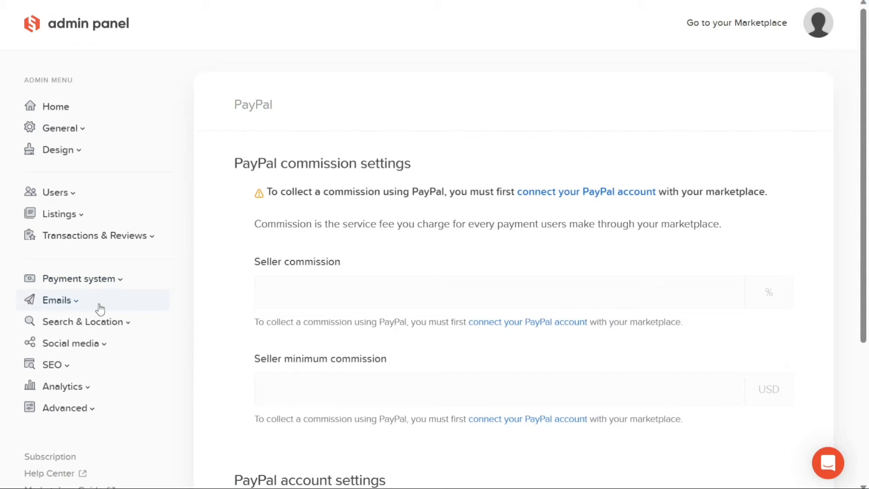
{"action": "left_click", "coordinate": [56, 300]}
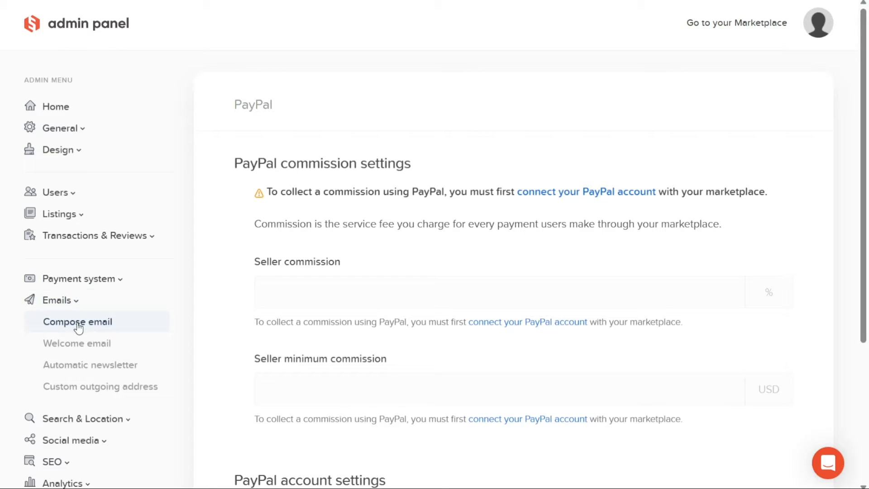
Reach the Compose email form for all users and unfold the Search & Location group.
{"action": "left_click", "coordinate": [77, 321]}
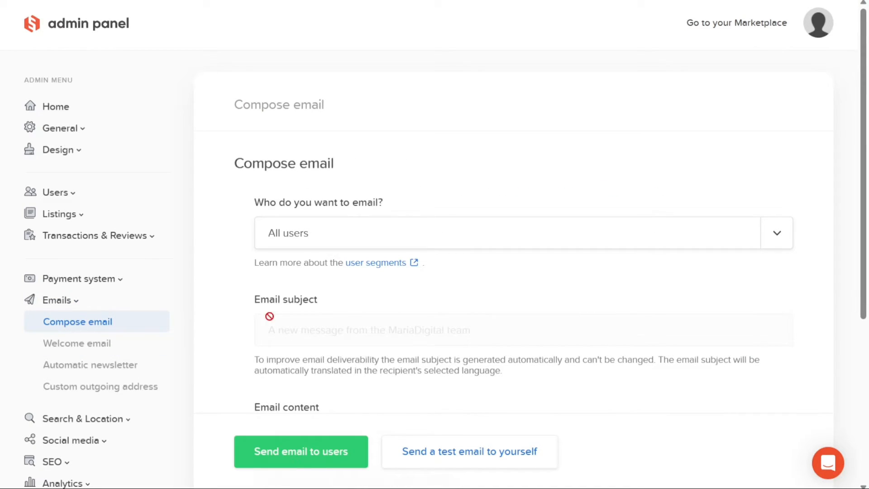
{"action": "mouse_move", "coordinate": [77, 343]}
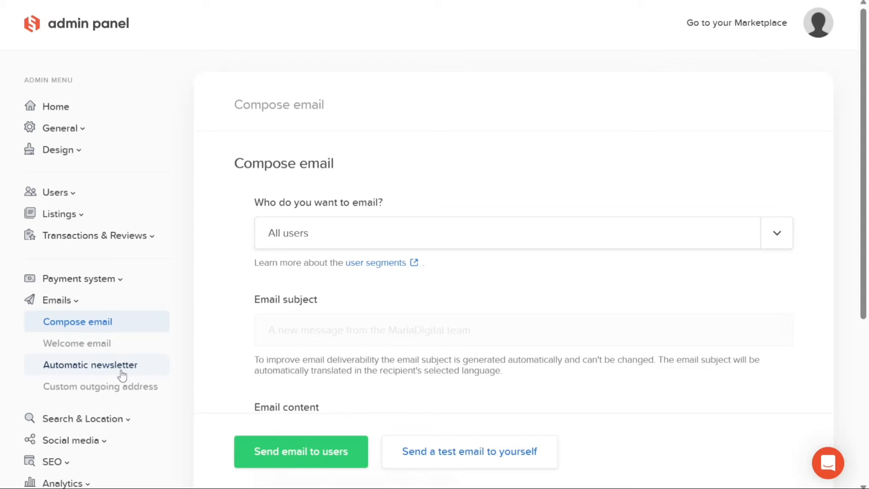
{"action": "mouse_move", "coordinate": [122, 396]}
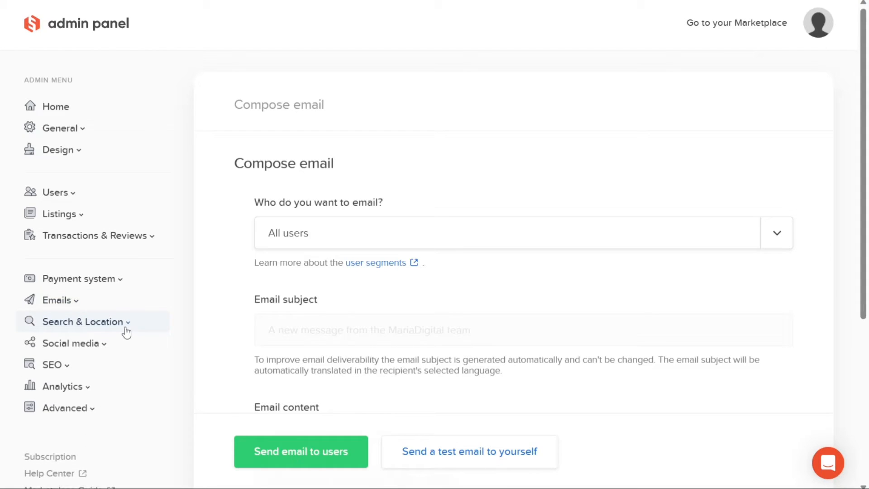
{"action": "left_click", "coordinate": [85, 321]}
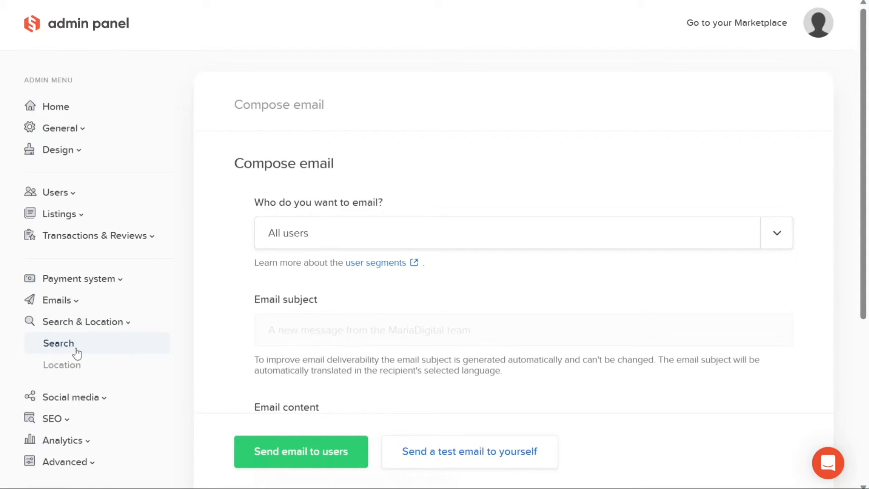
Visit the Search then Location settings, fold that group and unfold Social media.
{"action": "left_click", "coordinate": [58, 343]}
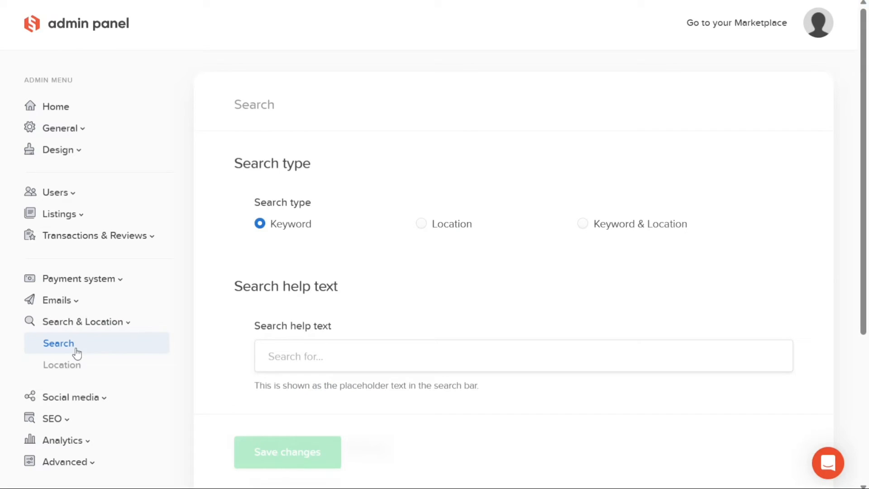
{"action": "left_click", "coordinate": [61, 364]}
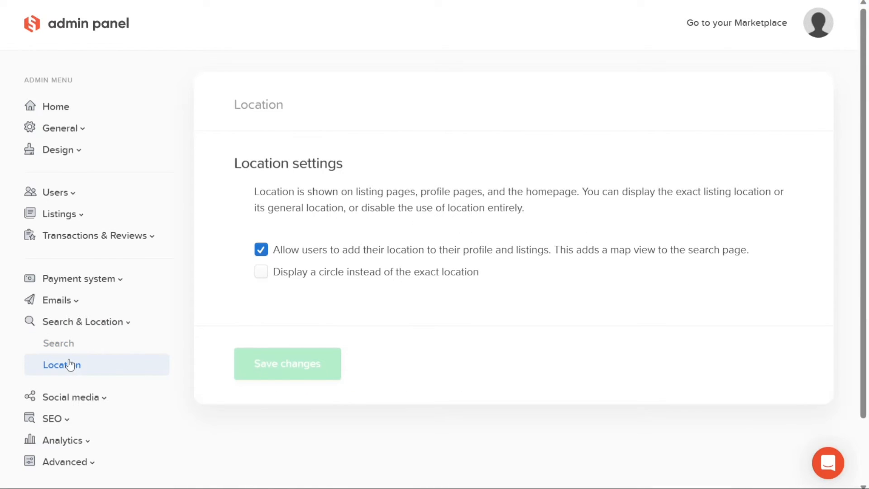
{"action": "mouse_move", "coordinate": [132, 343]}
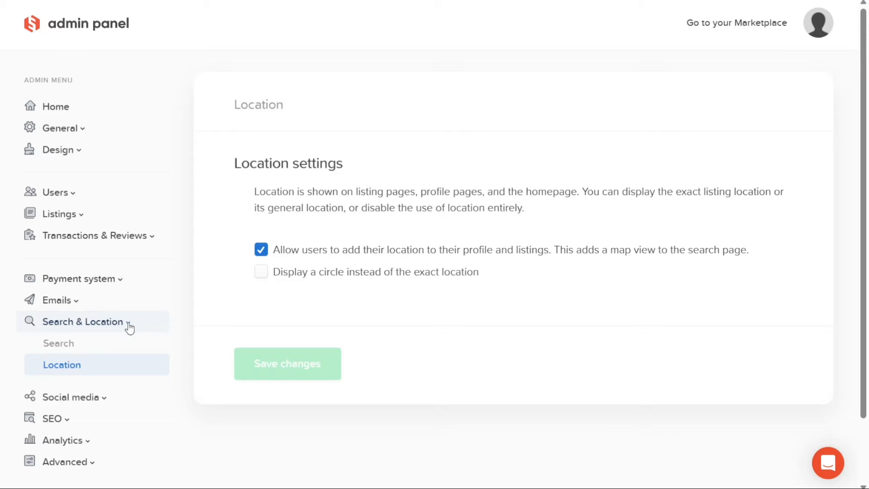
{"action": "left_click", "coordinate": [83, 322]}
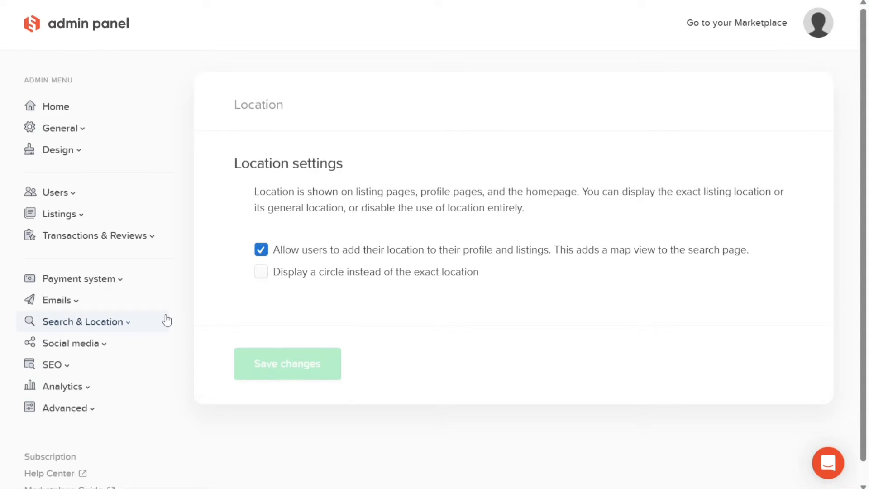
{"action": "left_click", "coordinate": [69, 342]}
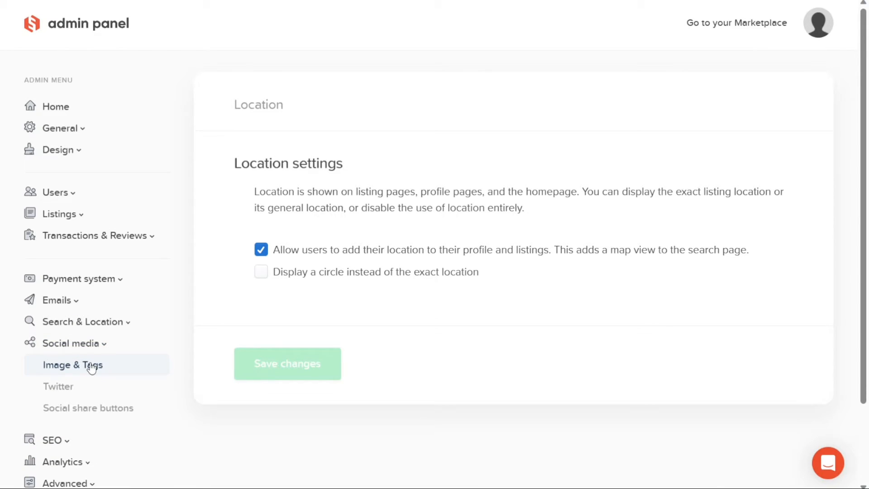
Visit Image & Tags then the disabled Social share buttons settings, folding Social media.
{"action": "left_click", "coordinate": [73, 364]}
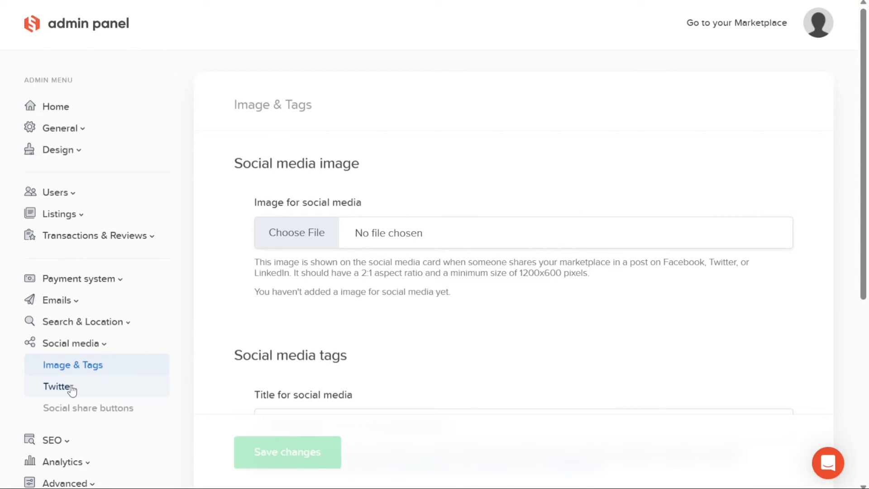
{"action": "mouse_move", "coordinate": [105, 407]}
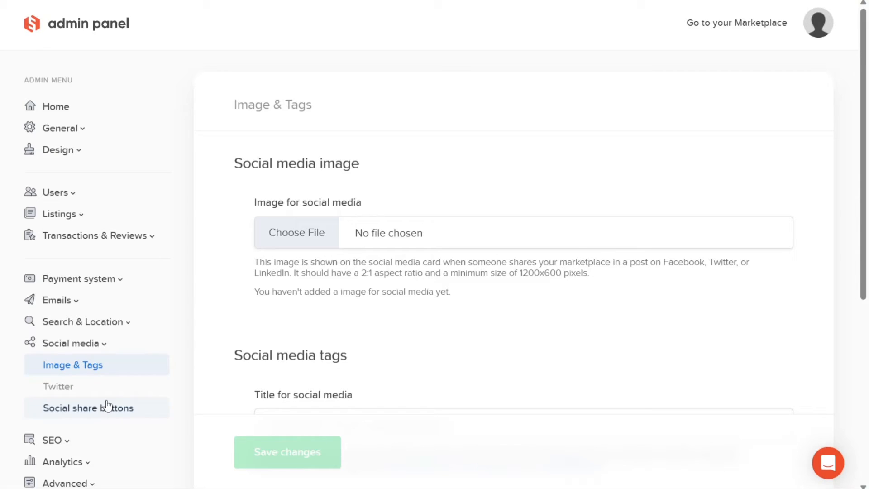
{"action": "left_click", "coordinate": [88, 407]}
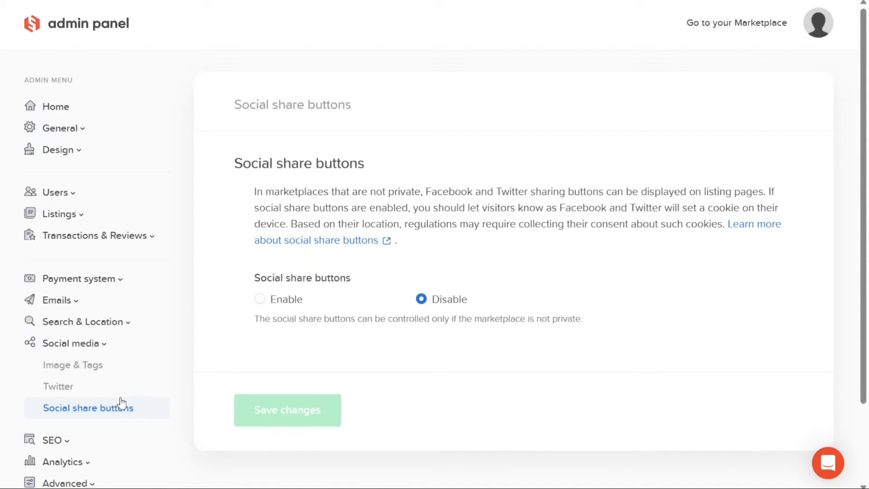
{"action": "mouse_move", "coordinate": [190, 382]}
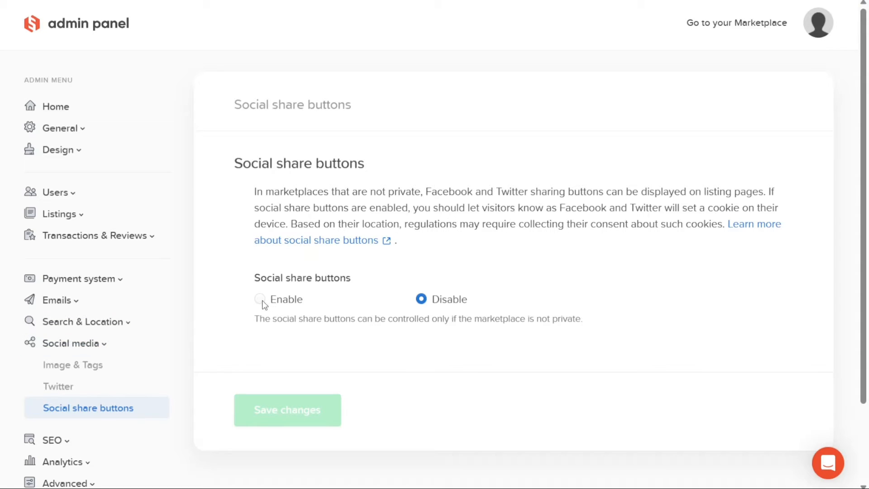
{"action": "mouse_move", "coordinate": [103, 350]}
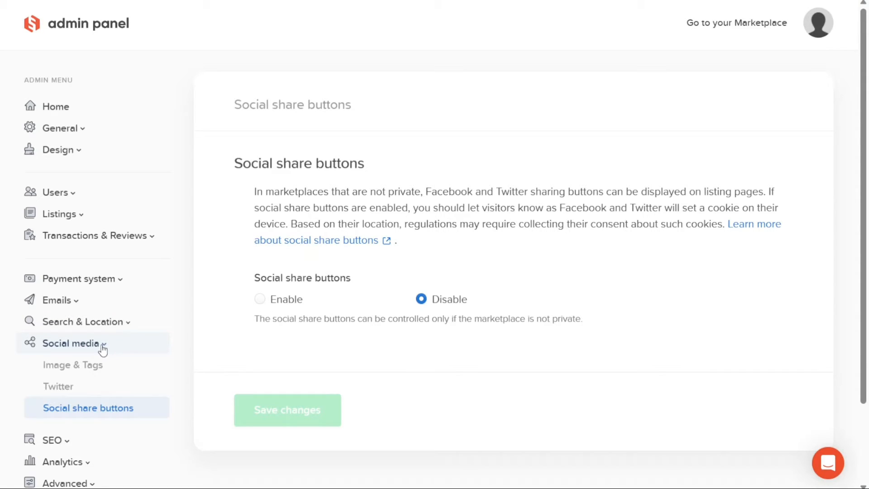
{"action": "left_click", "coordinate": [71, 342]}
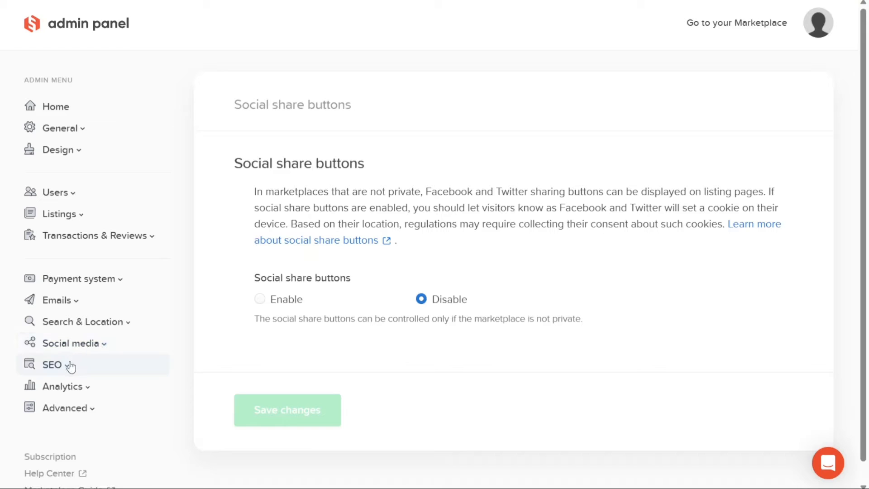
Under SEO, review Sitemap & Robots then the empty Search page meta tags fields.
{"action": "left_click", "coordinate": [52, 365]}
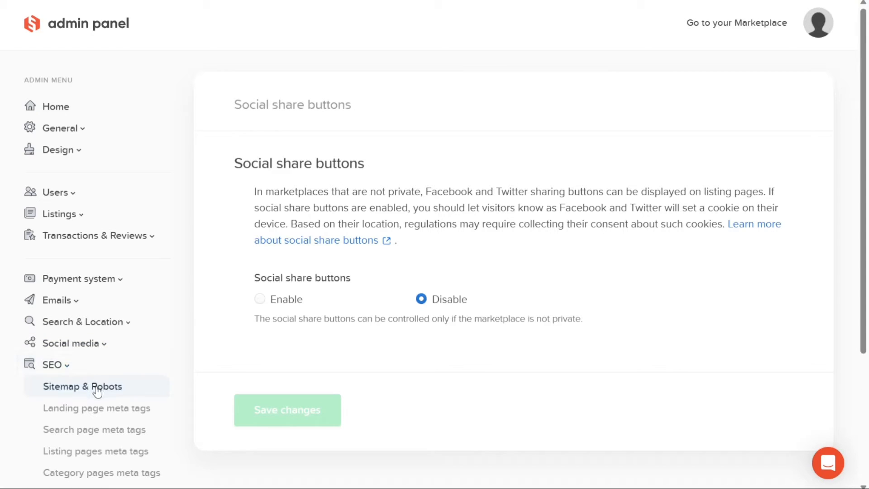
{"action": "left_click", "coordinate": [82, 387]}
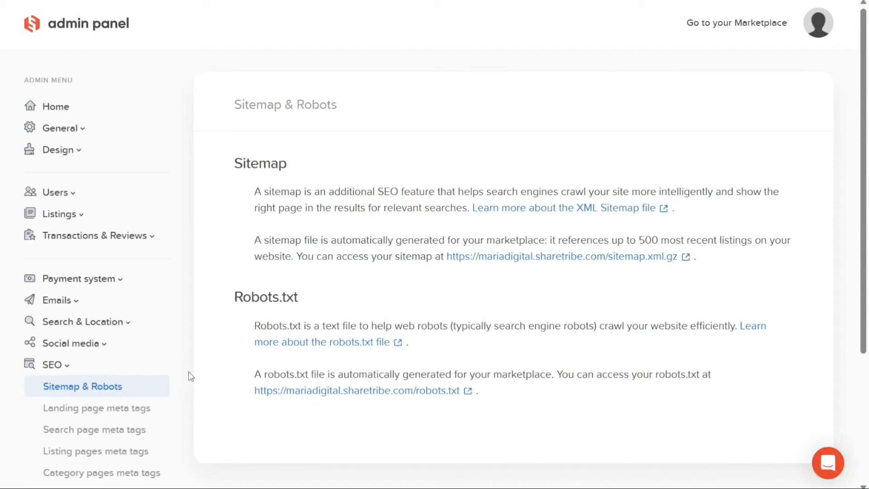
{"action": "scroll", "scroll_direction": "down", "scroll_amount": 3}
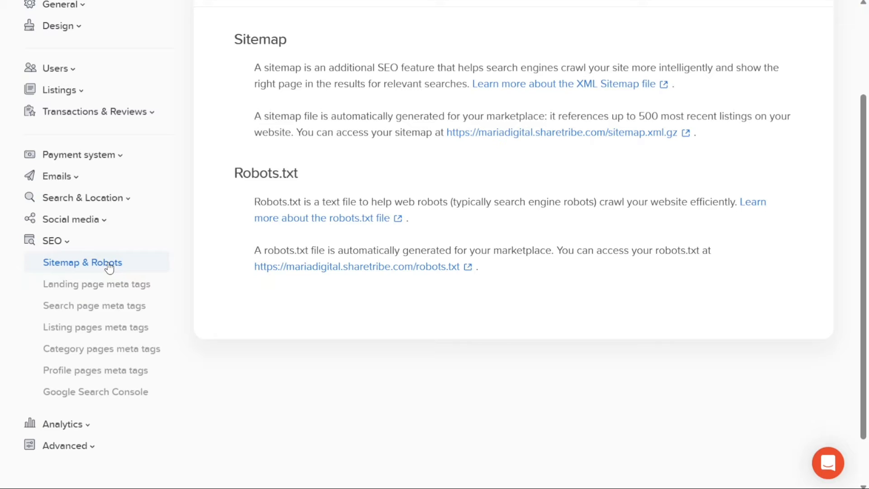
{"action": "mouse_move", "coordinate": [95, 305]}
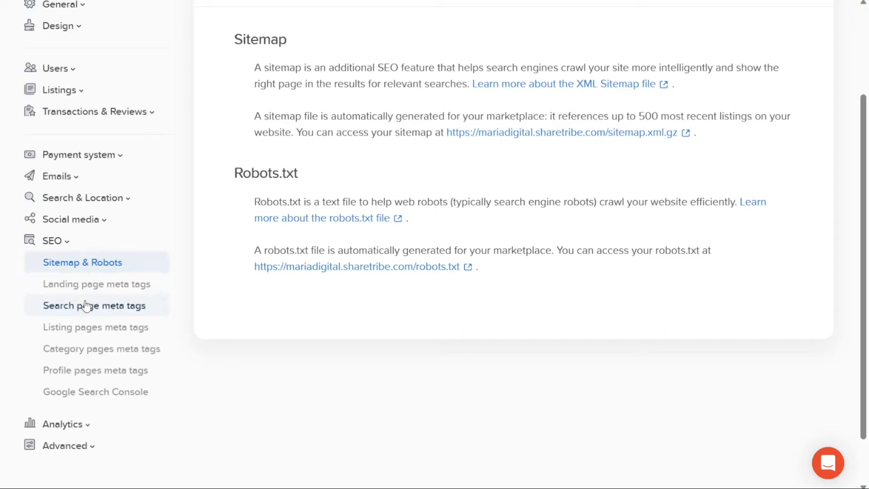
{"action": "left_click", "coordinate": [94, 305]}
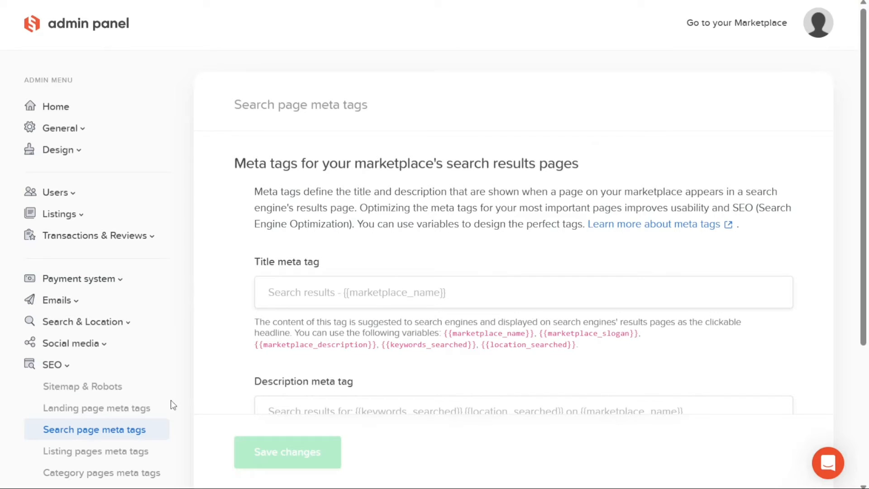
{"action": "scroll", "scroll_direction": "down", "scroll_amount": 3}
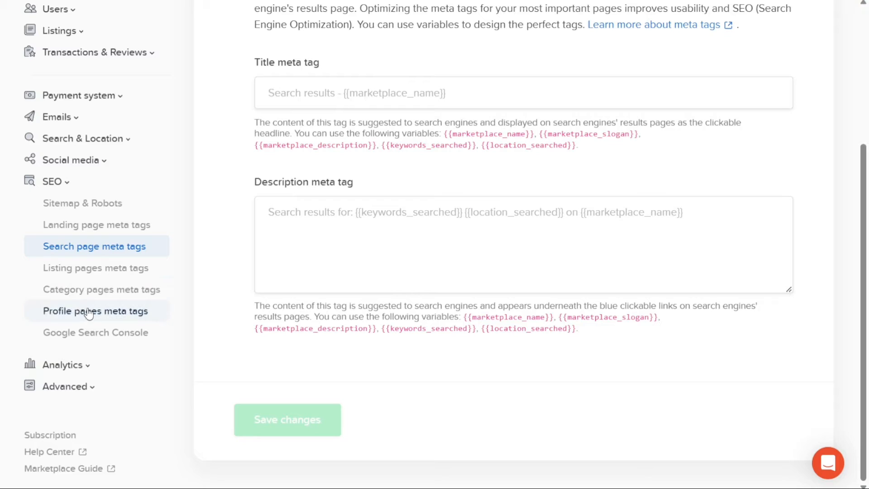
{"action": "mouse_move", "coordinate": [95, 268]}
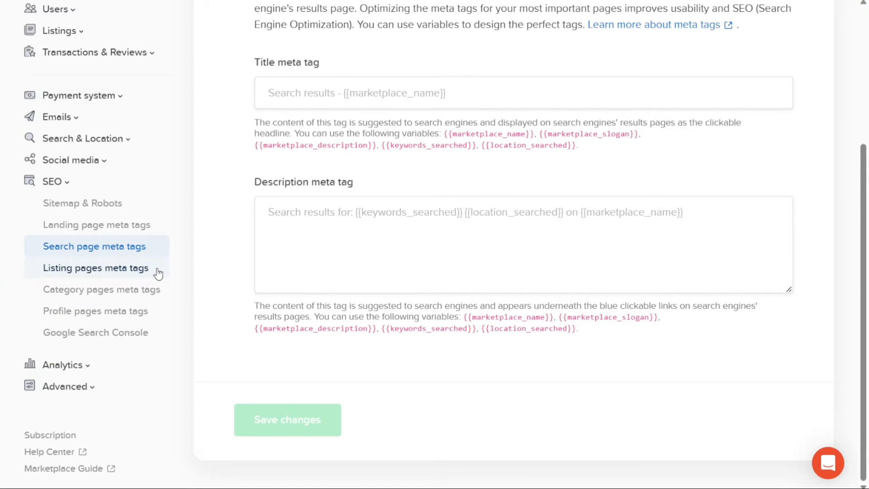
Show the Profile pages meta tags settings with empty title and description.
{"action": "left_click", "coordinate": [95, 311]}
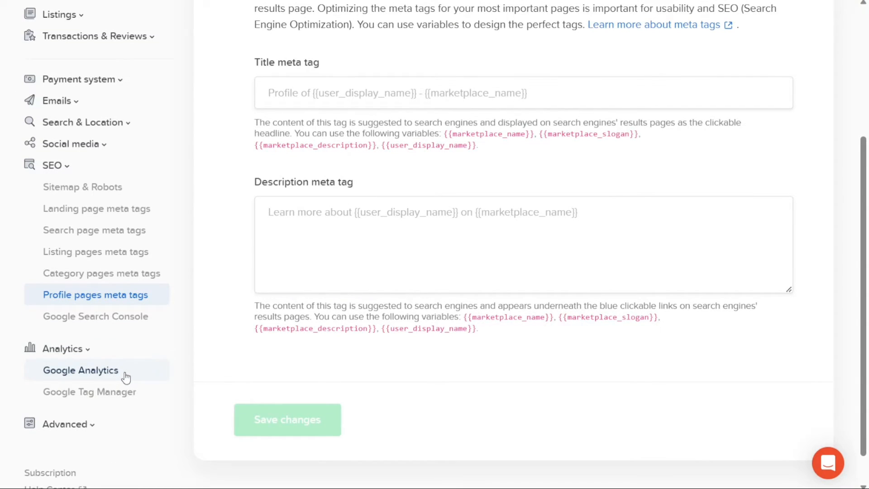
{"action": "mouse_move", "coordinate": [81, 376]}
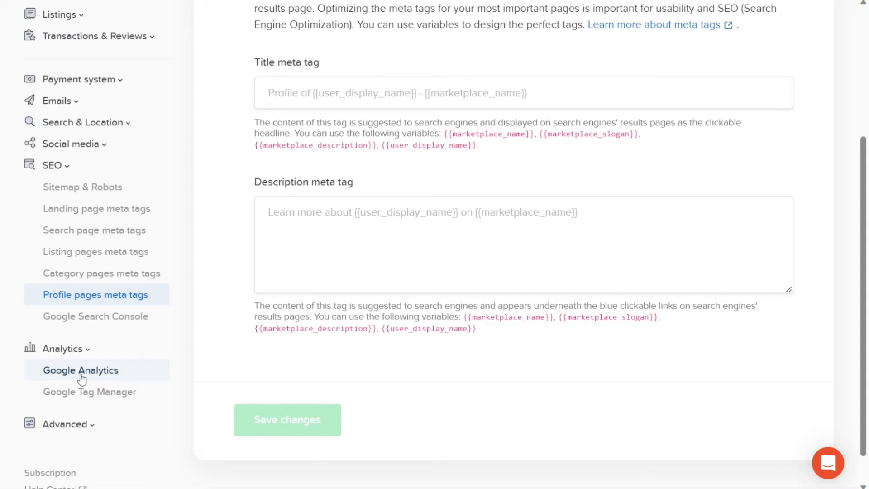
{"action": "mouse_move", "coordinate": [122, 373]}
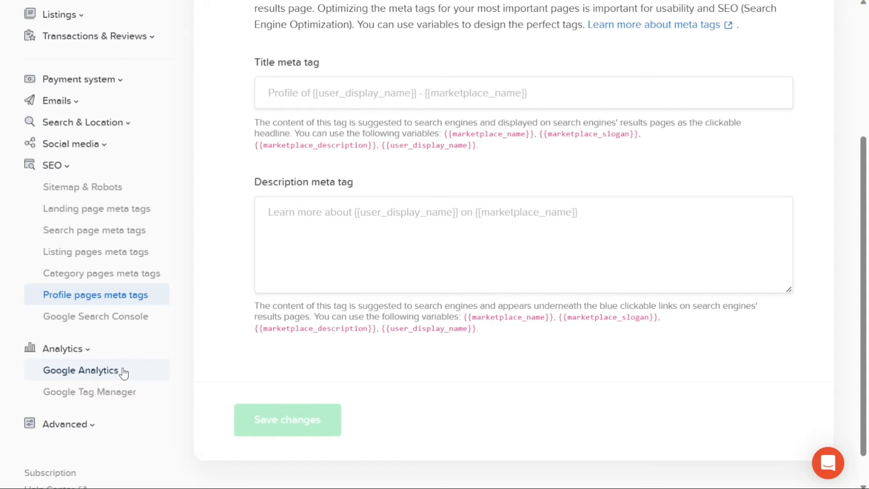
{"action": "mouse_move", "coordinate": [88, 391]}
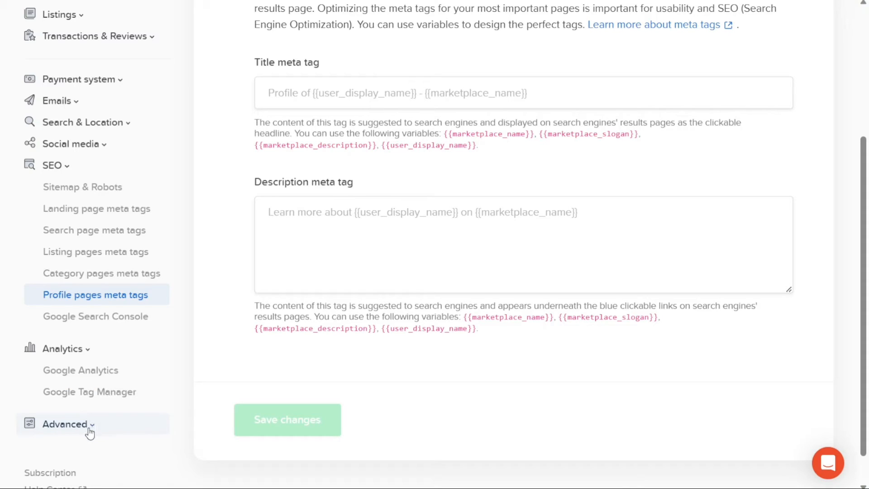
Under Advanced, review the Custom script fields then the empty reCAPTCHA site and secret keys.
{"action": "left_click", "coordinate": [68, 423]}
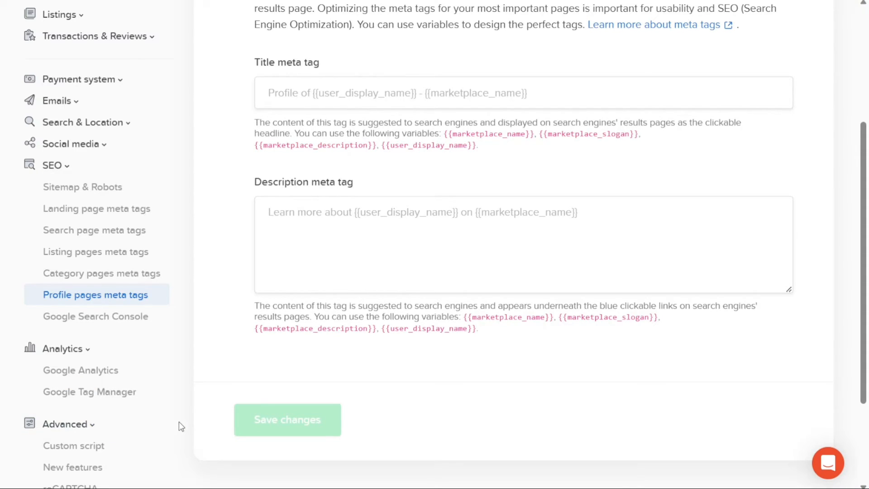
{"action": "scroll", "scroll_direction": "down", "scroll_amount": 3}
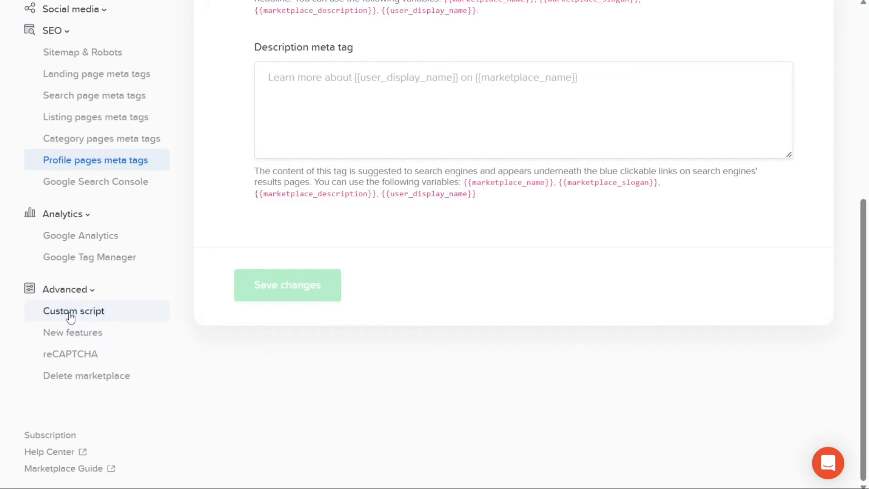
{"action": "left_click", "coordinate": [73, 311]}
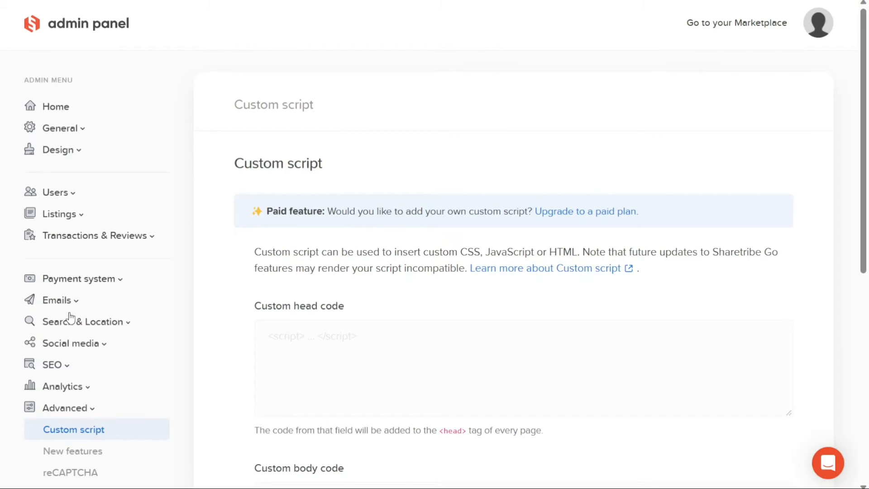
{"action": "scroll", "scroll_direction": "down", "scroll_amount": 3}
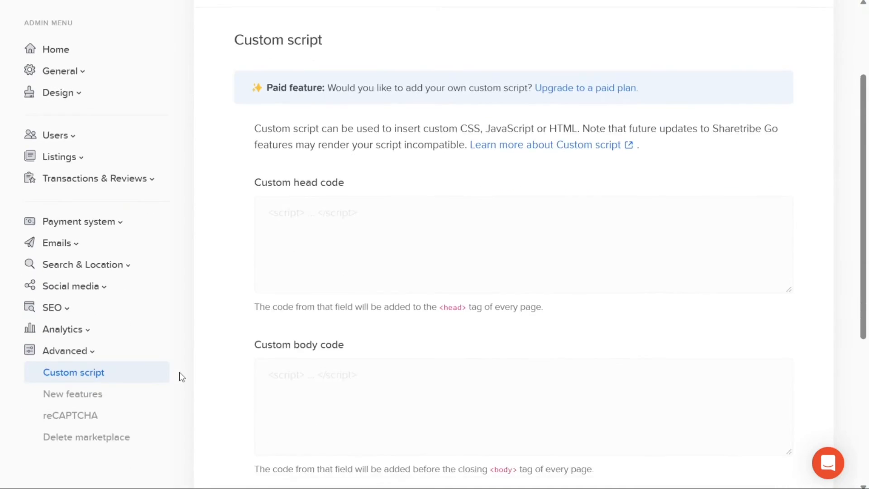
{"action": "scroll", "scroll_direction": "down", "scroll_amount": 3}
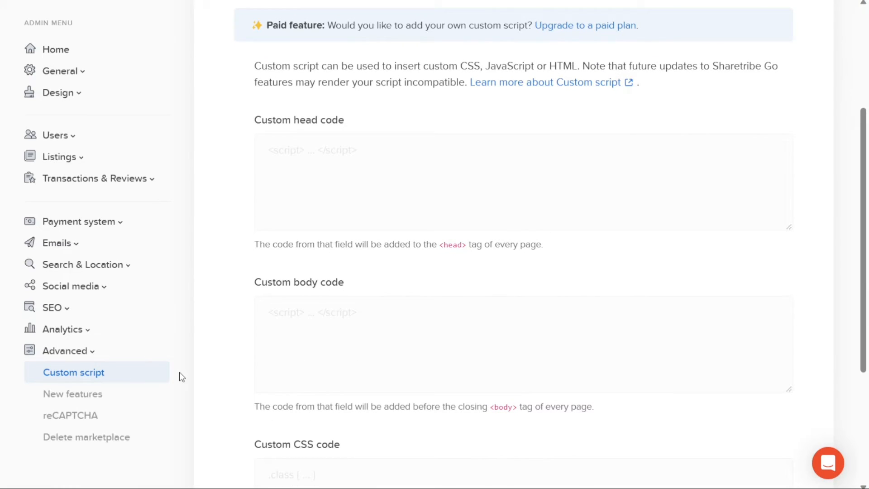
{"action": "mouse_move", "coordinate": [73, 394]}
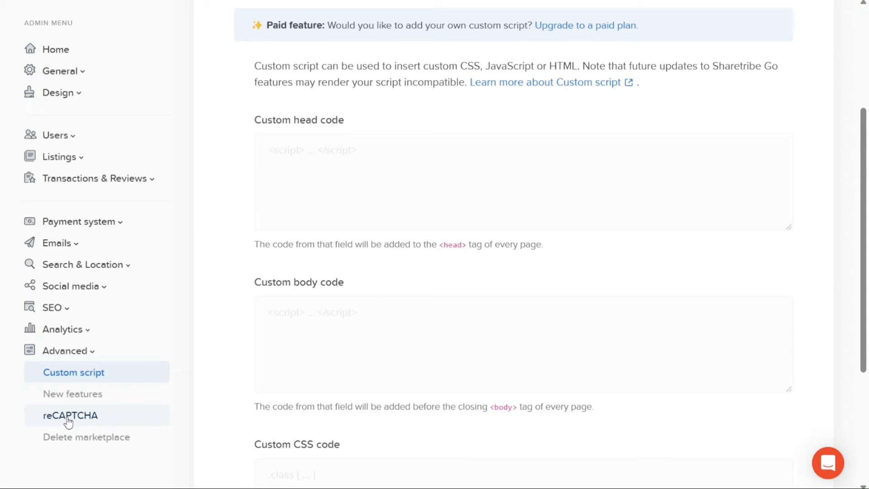
{"action": "left_click", "coordinate": [70, 416]}
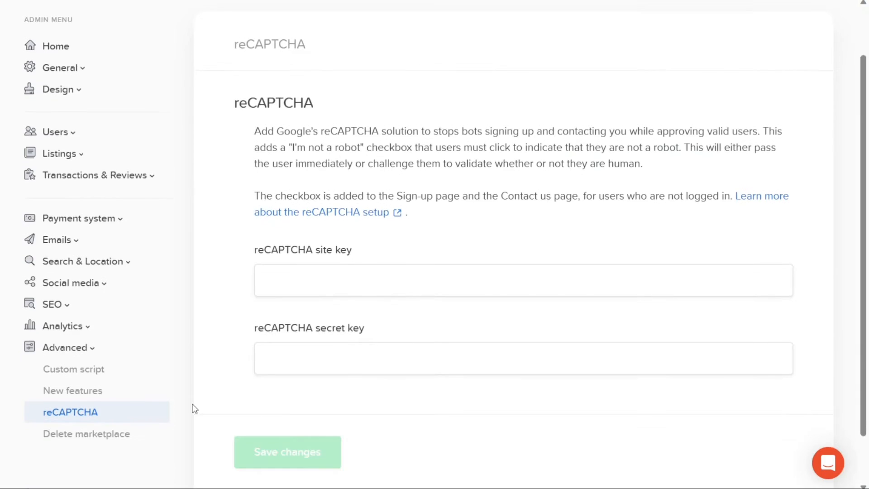
{"action": "scroll", "scroll_direction": "down", "scroll_amount": 3}
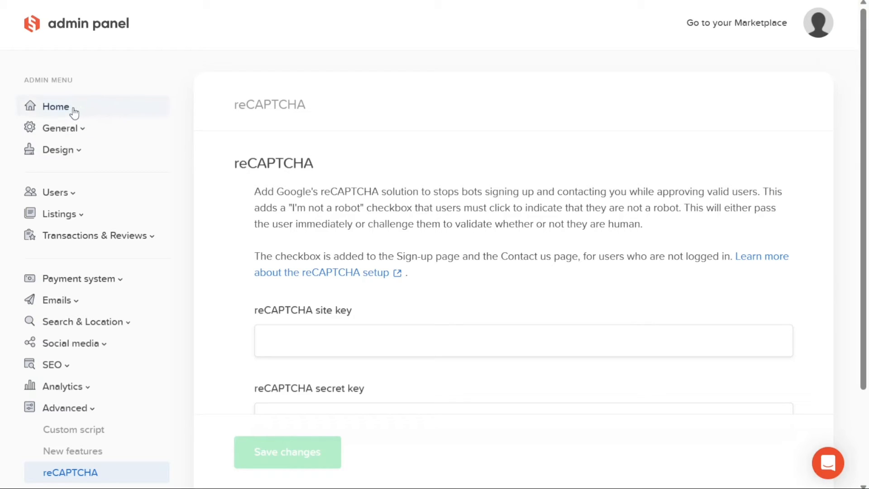
{"action": "left_click", "coordinate": [55, 107]}
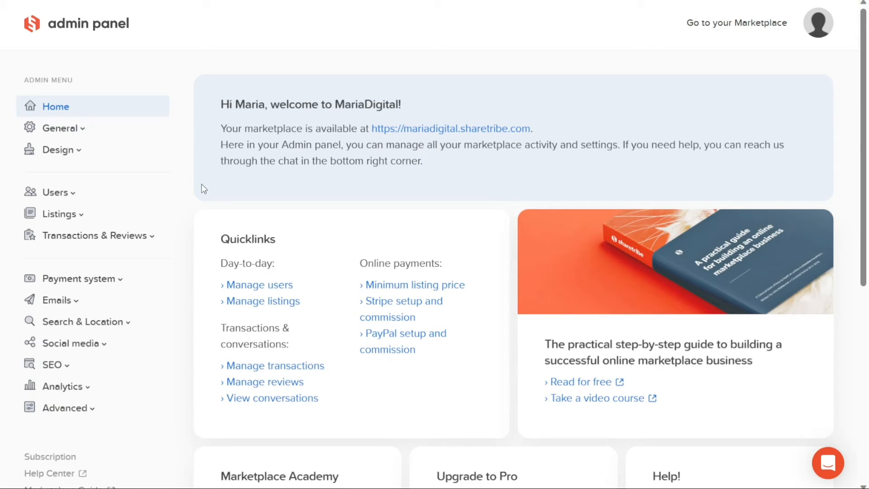
{"action": "mouse_move", "coordinate": [490, 18]}
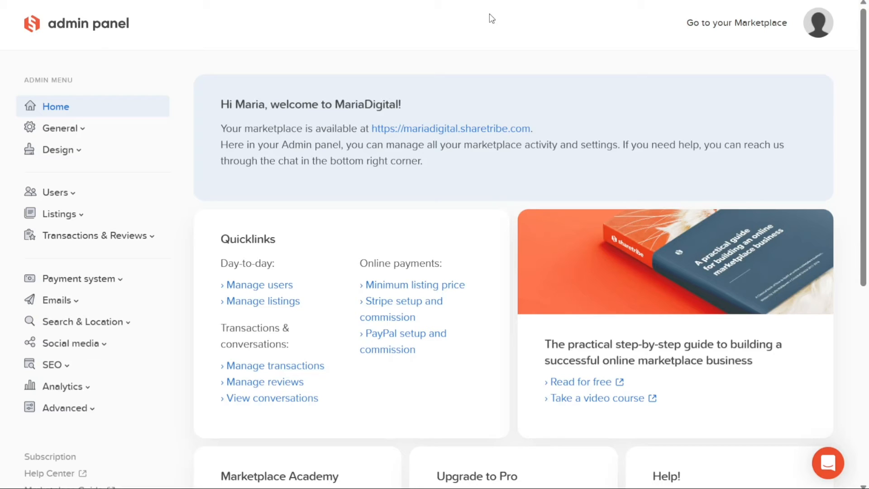
{"action": "mouse_move", "coordinate": [649, 45]}
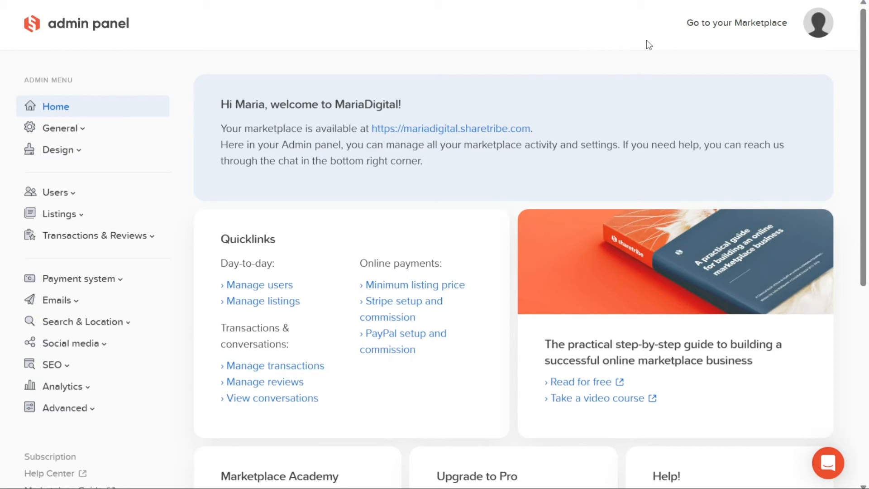
{"action": "mouse_move", "coordinate": [752, 31]}
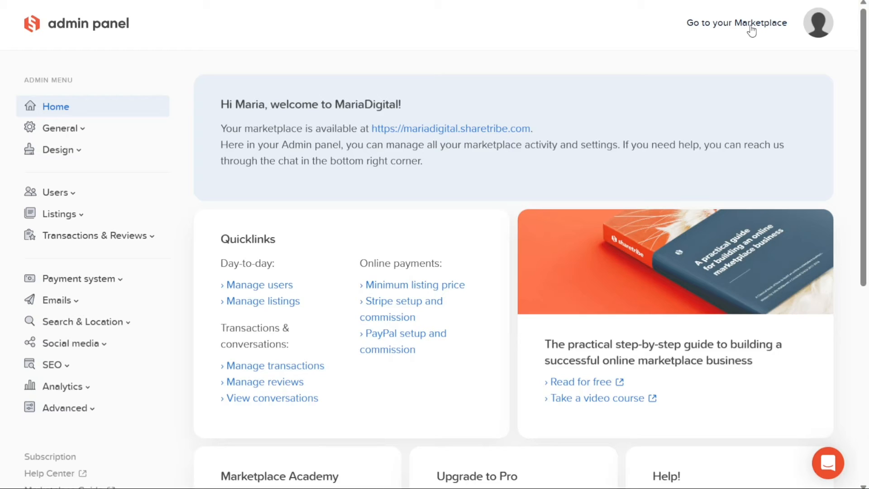
{"action": "mouse_move", "coordinate": [746, 30]}
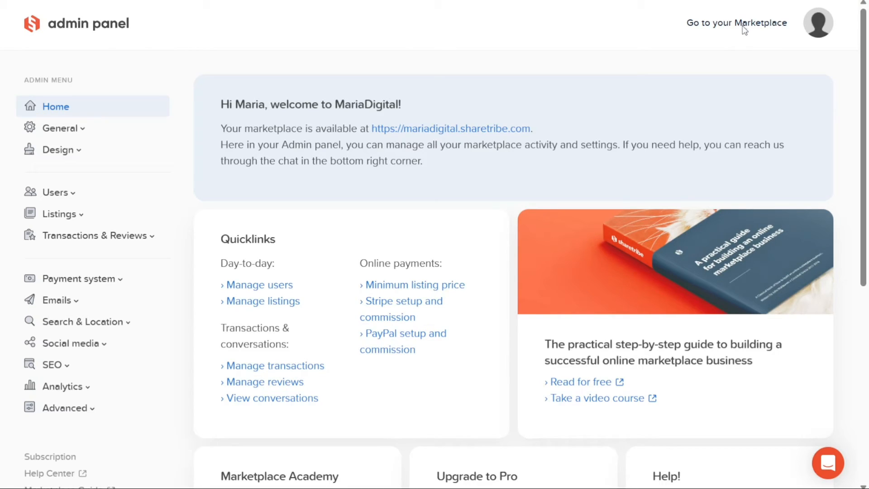
Go to the empty MariaDigital storefront and start posting a new listing.
{"action": "left_click", "coordinate": [736, 23]}
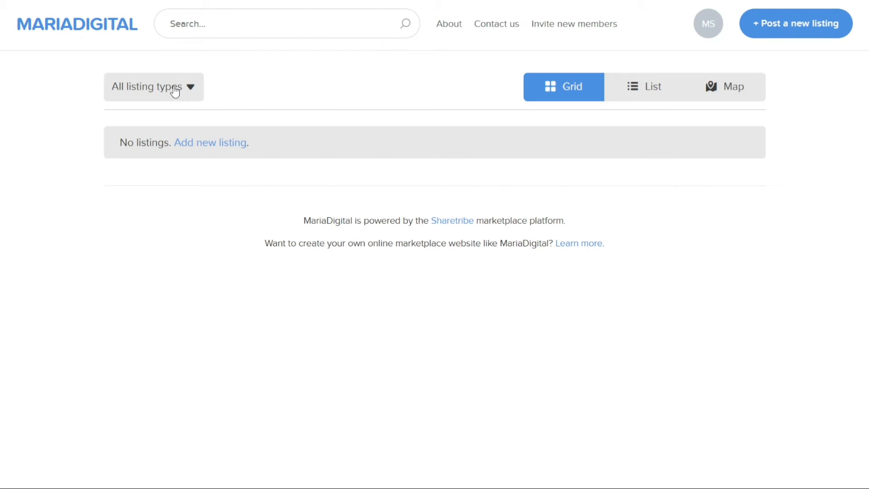
{"action": "double_click", "coordinate": [126, 142]}
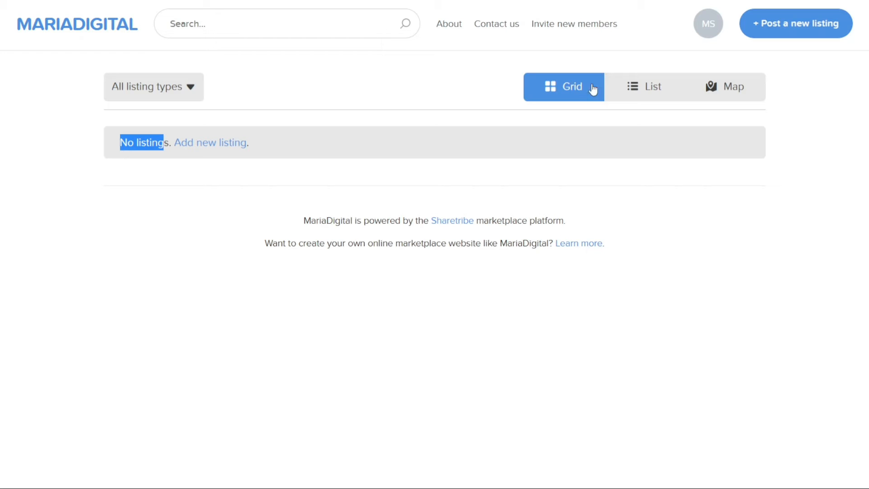
{"action": "mouse_move", "coordinate": [769, 190]}
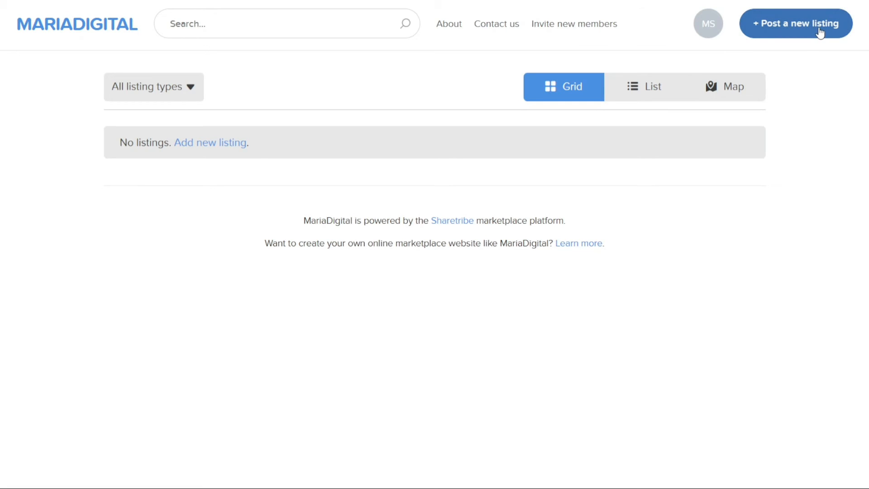
{"action": "left_click", "coordinate": [796, 24]}
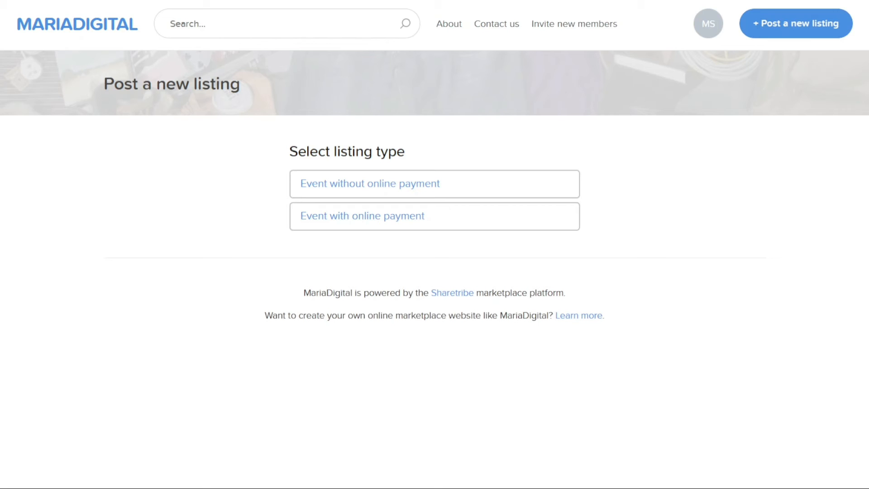
{"action": "mouse_move", "coordinate": [675, 229]}
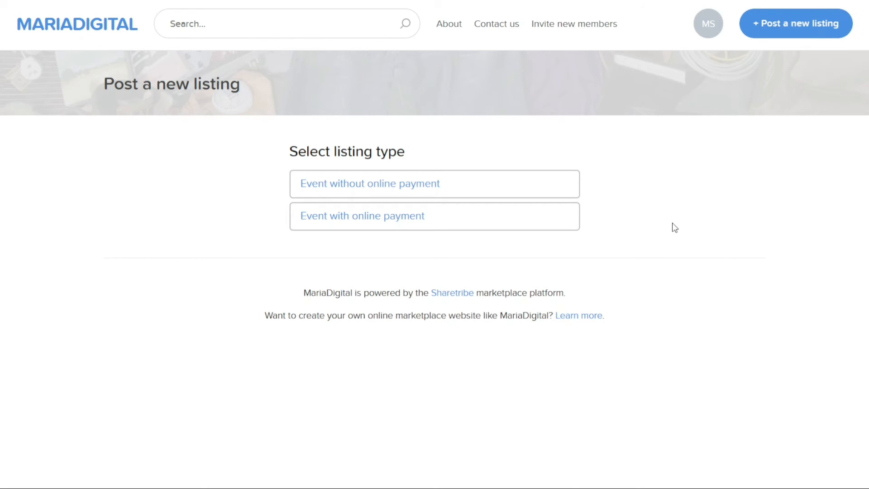
{"action": "mouse_move", "coordinate": [419, 216]}
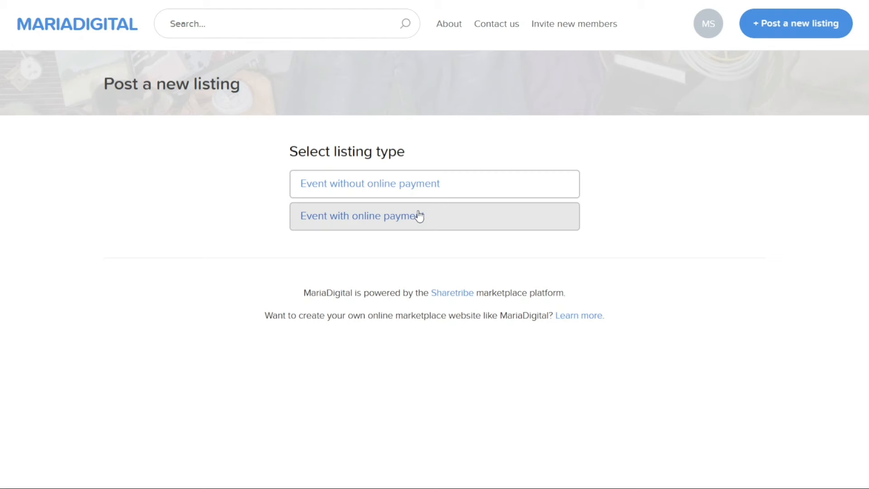
{"action": "mouse_move", "coordinate": [412, 184]}
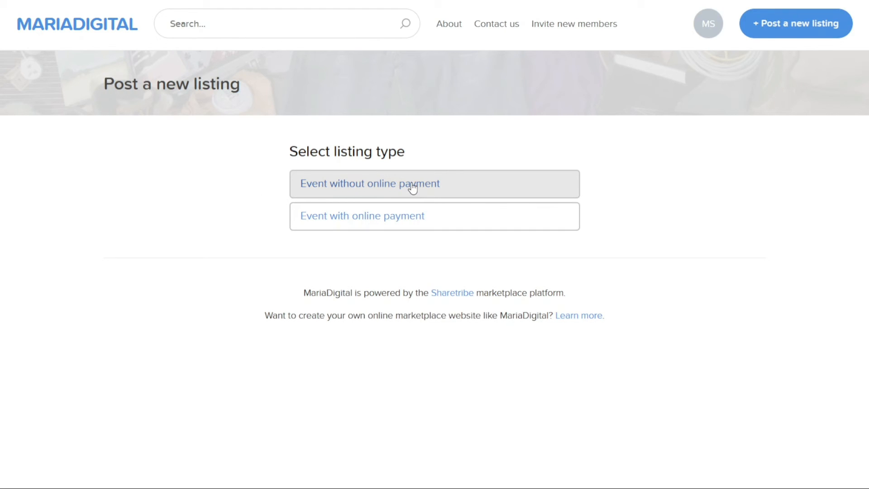
Choose Event without online payment, titled Demo with price 100 per person.
{"action": "left_click", "coordinate": [370, 184]}
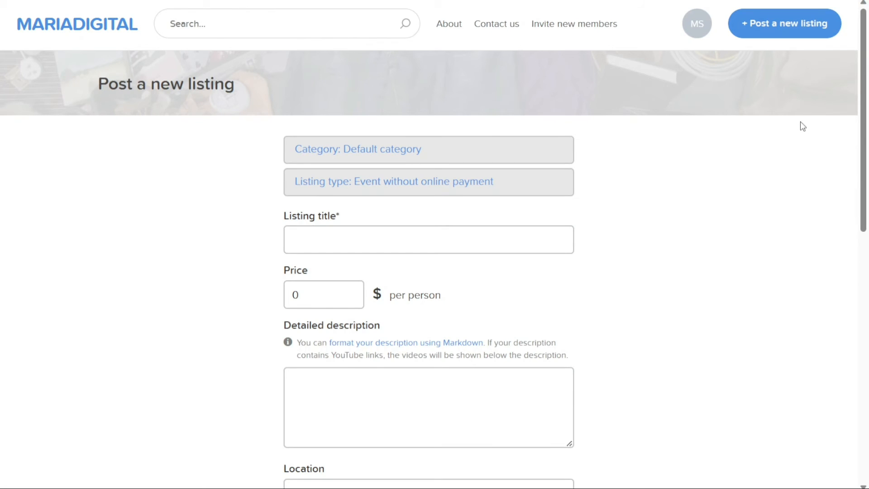
{"action": "scroll", "scroll_direction": "down", "scroll_amount": 3}
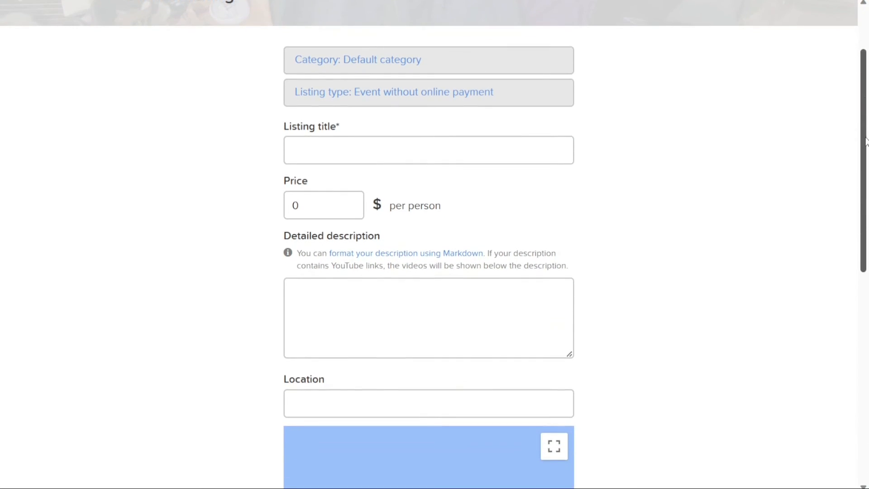
{"action": "left_click", "coordinate": [428, 149]}
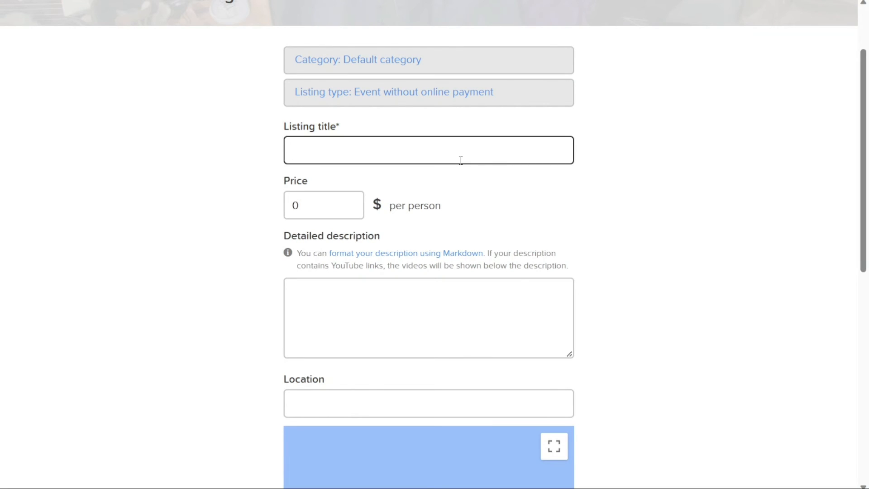
{"action": "type", "text": "Demo"}
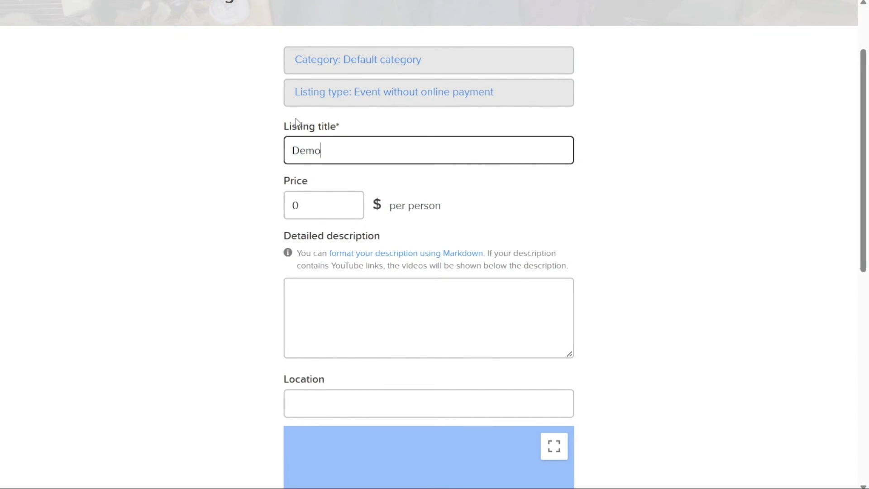
{"action": "type", "text": "1"}
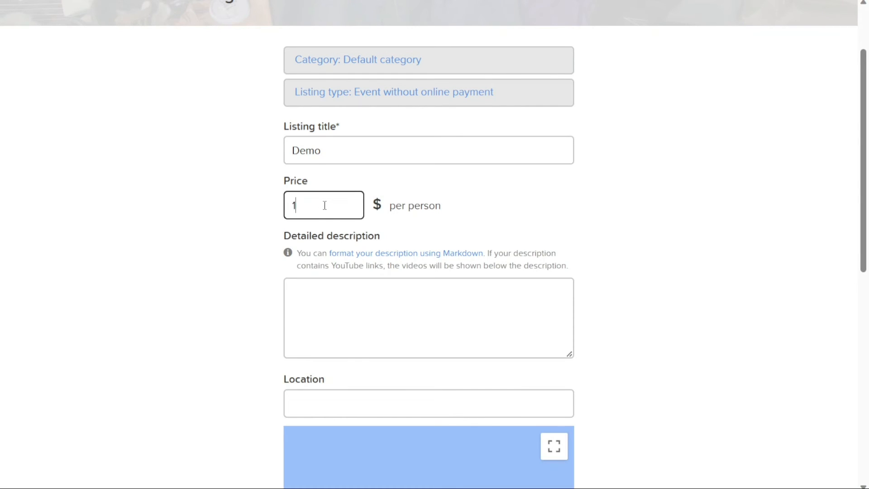
{"action": "type", "text": "00"}
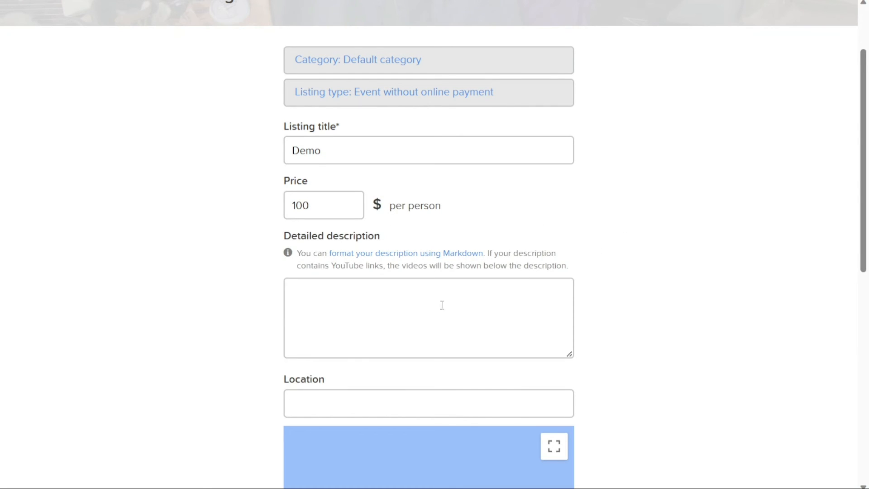
Describe the listing as Bio and locate it in New York, showing its map.
{"action": "type", "text": "Bio"}
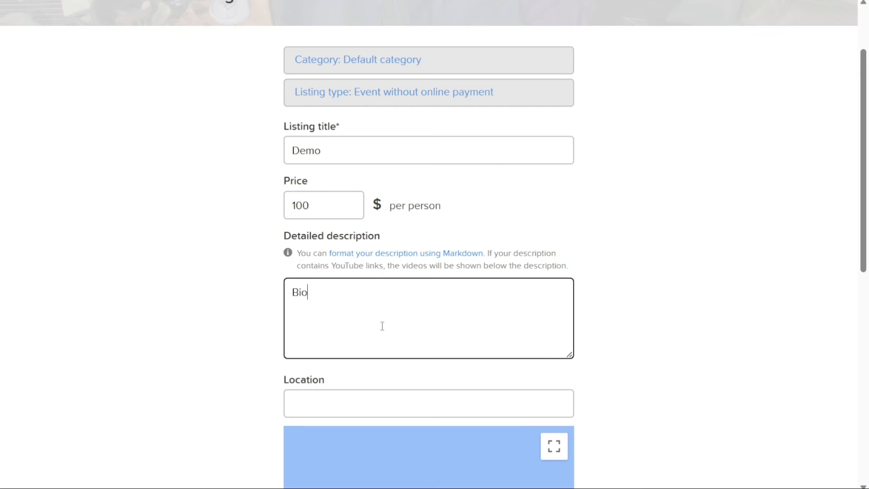
{"action": "scroll", "scroll_direction": "down", "scroll_amount": 3}
{"action": "type", "text": "N"}
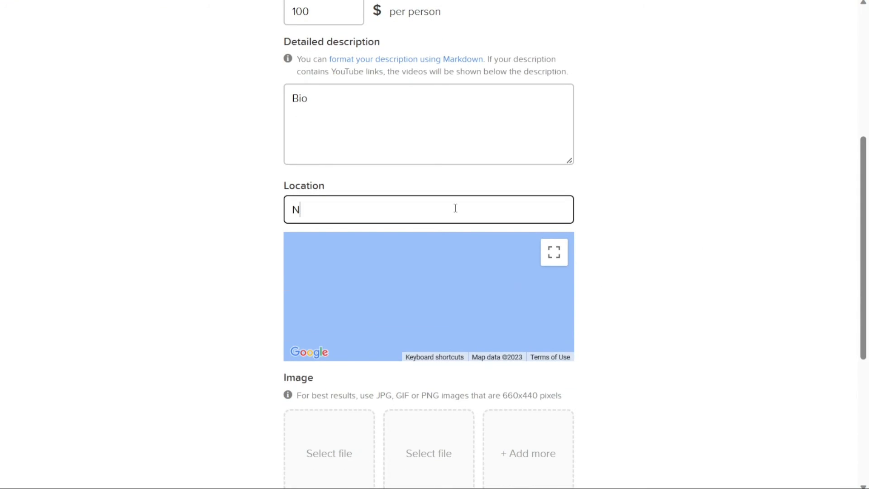
{"action": "type", "text": "ew York"}
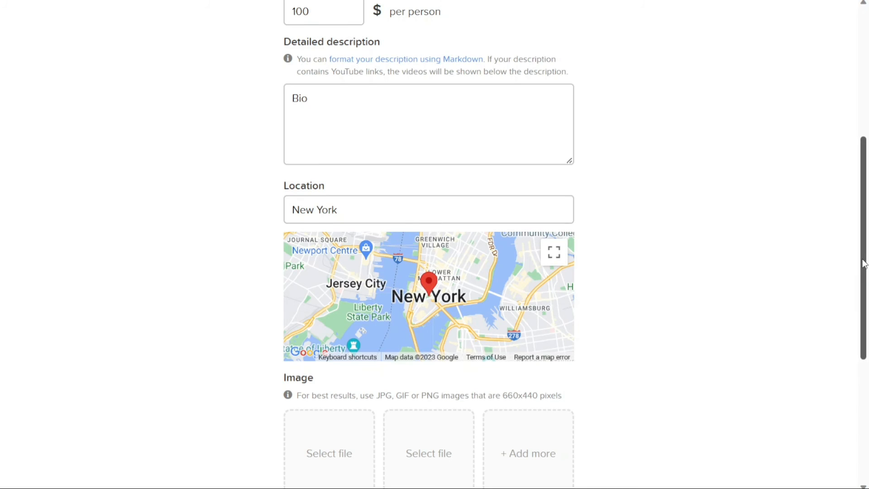
{"action": "scroll", "scroll_direction": "down", "scroll_amount": 3}
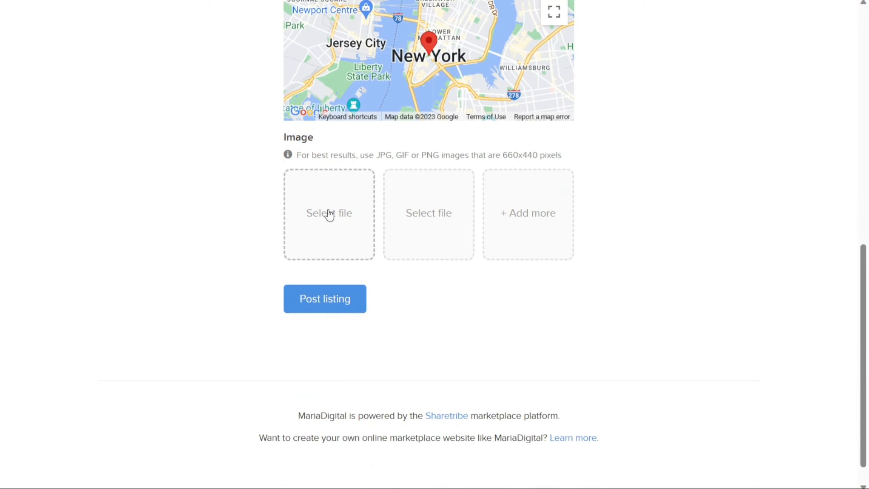
{"action": "mouse_move", "coordinate": [360, 216]}
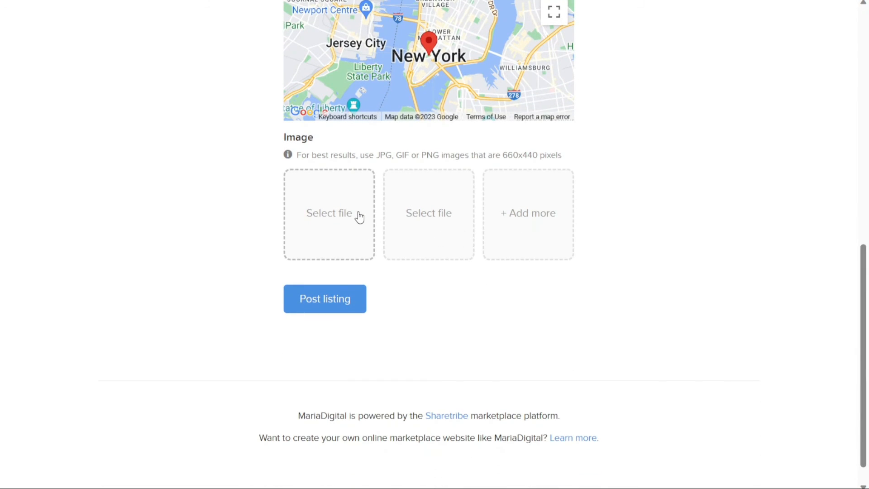
{"action": "mouse_move", "coordinate": [334, 244]}
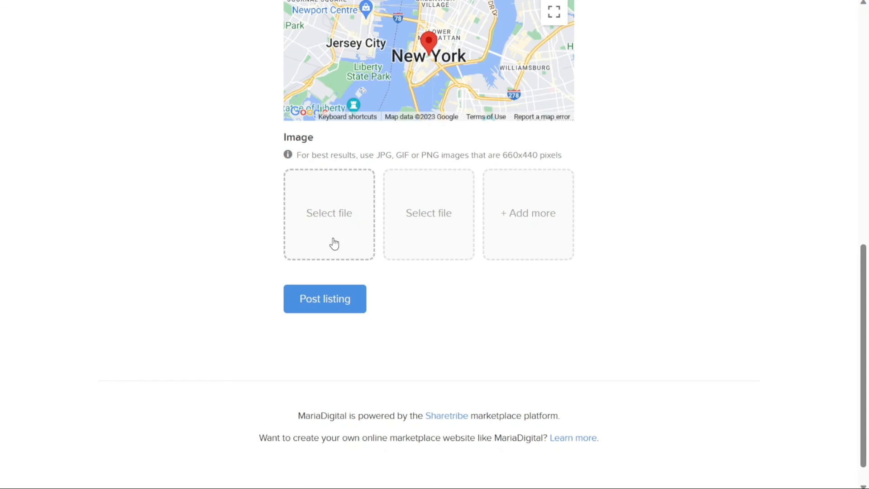
Post the Demo listing to the marketplace.
{"action": "left_click", "coordinate": [325, 299]}
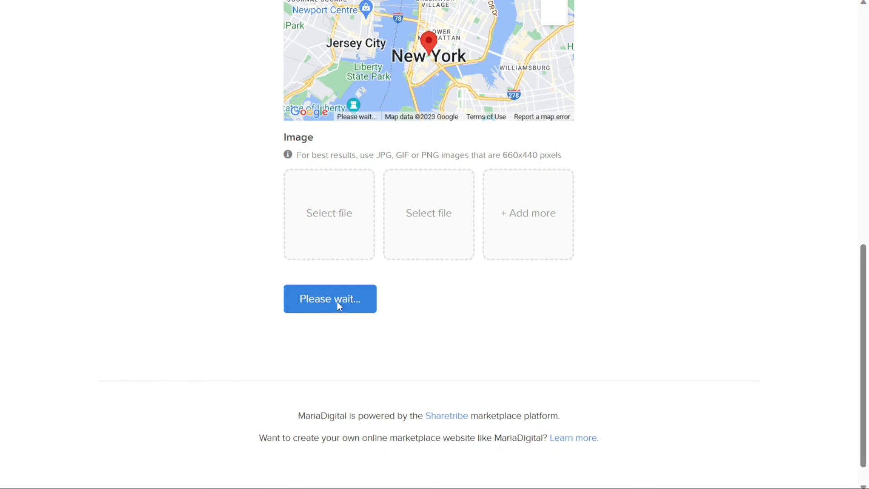
{"action": "left_click", "coordinate": [330, 298]}
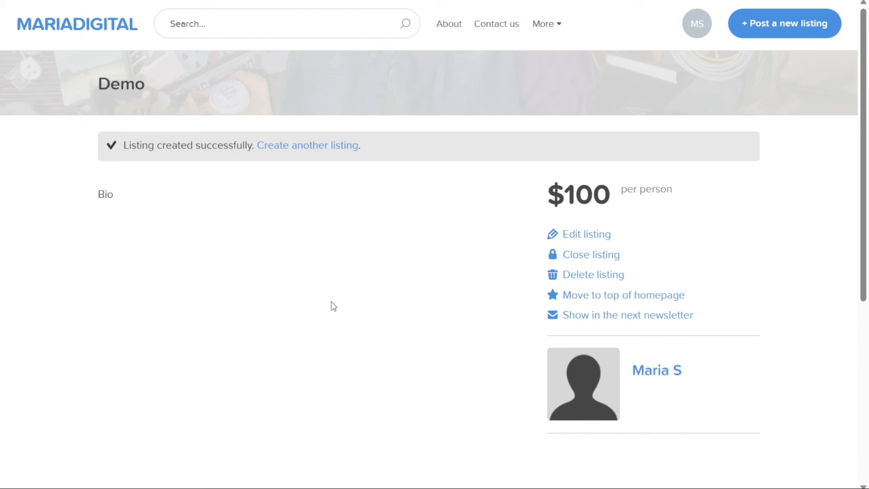
{"action": "scroll", "scroll_direction": "down", "scroll_amount": 3}
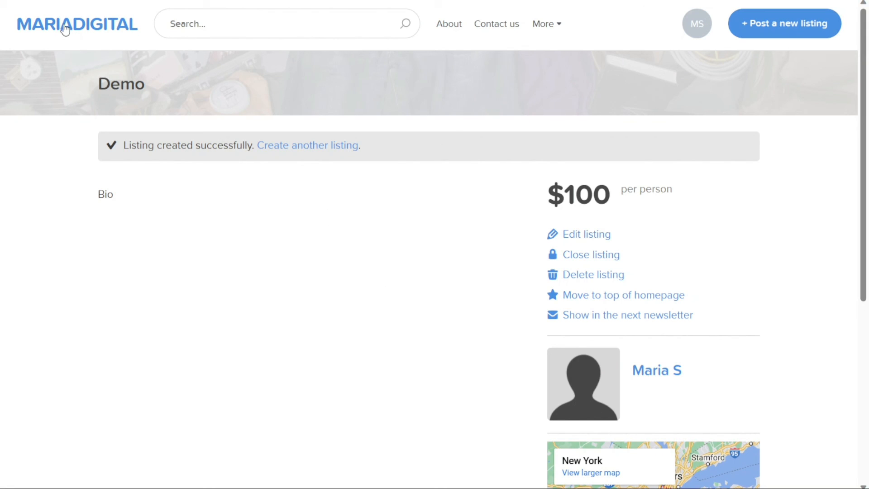
View the Demo card at $100/person on the home page and reopen it for editing.
{"action": "left_click", "coordinate": [77, 24]}
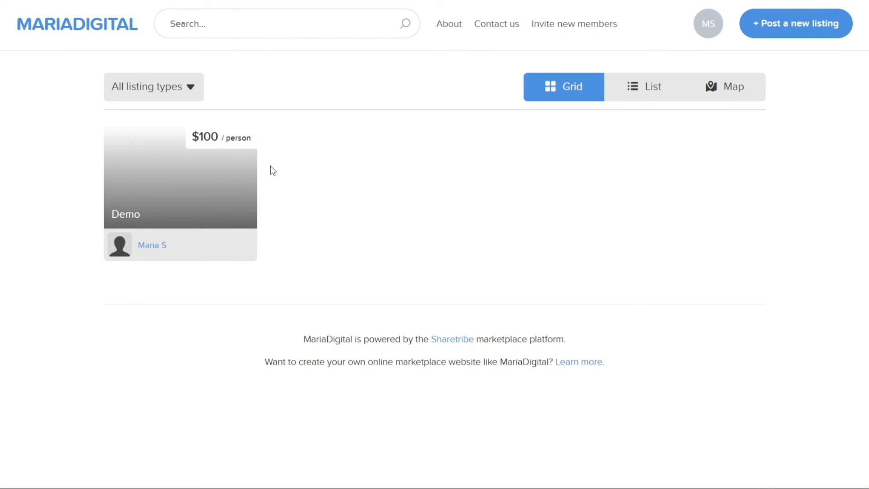
{"action": "mouse_move", "coordinate": [225, 176]}
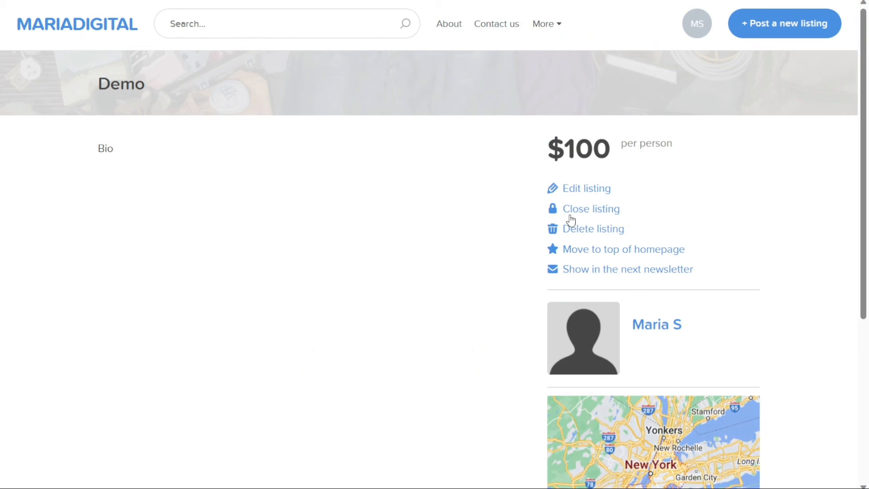
{"action": "left_click", "coordinate": [586, 188]}
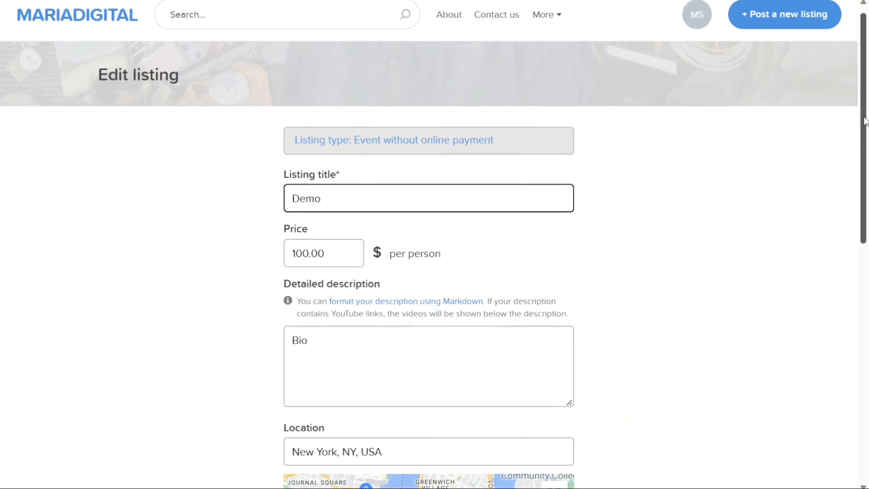
{"action": "scroll", "scroll_direction": "down", "scroll_amount": 3}
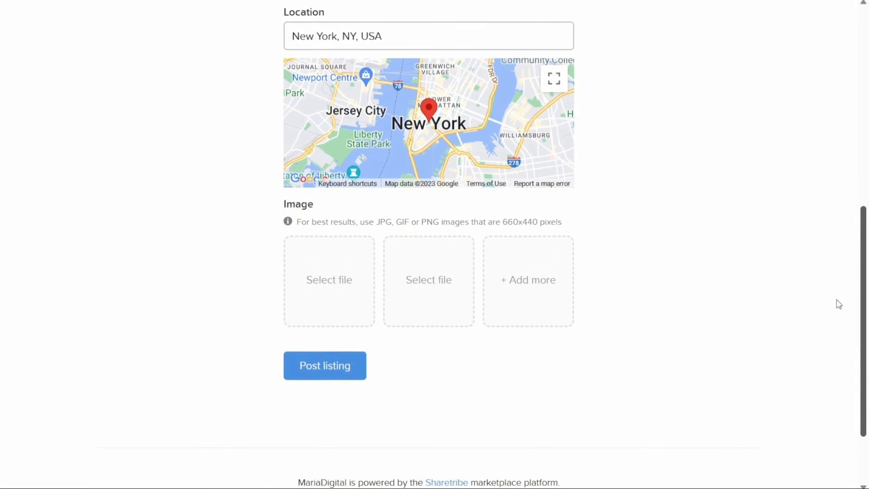